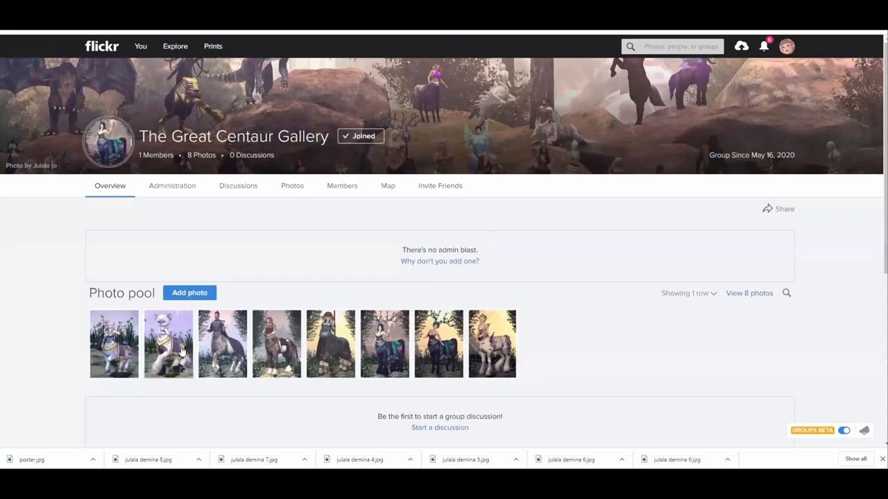
mouse_move(603, 358)
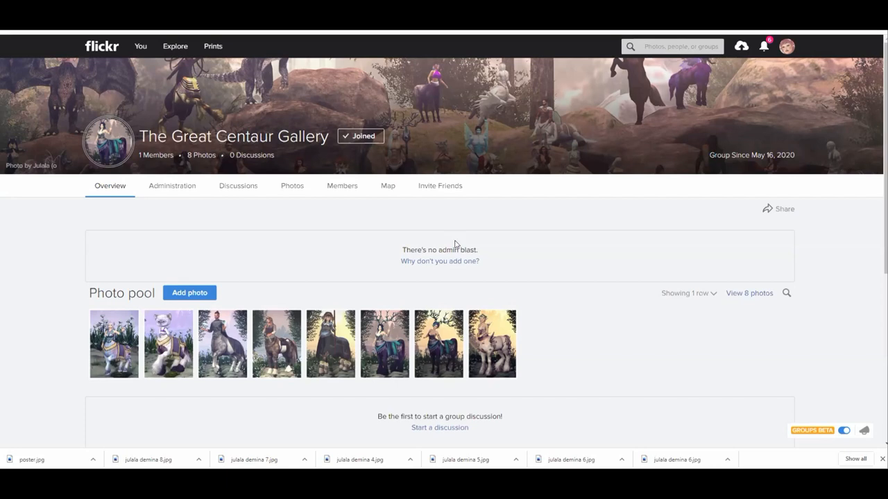
mouse_move(114, 344)
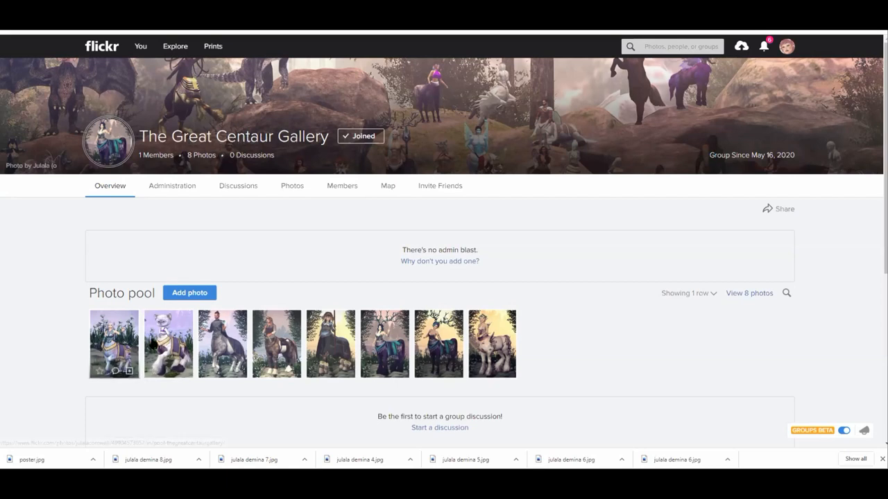
Open the first Great Centaur Gallery pool photo and advance through three more.
click(114, 344)
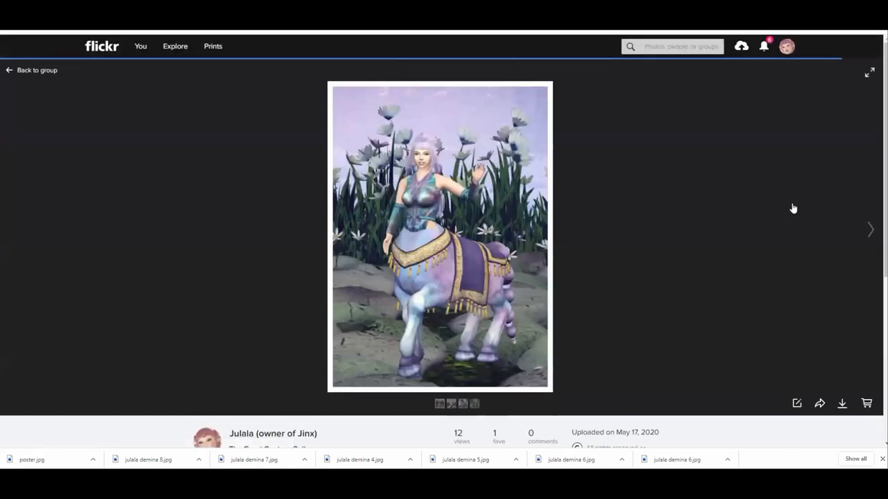
click(870, 230)
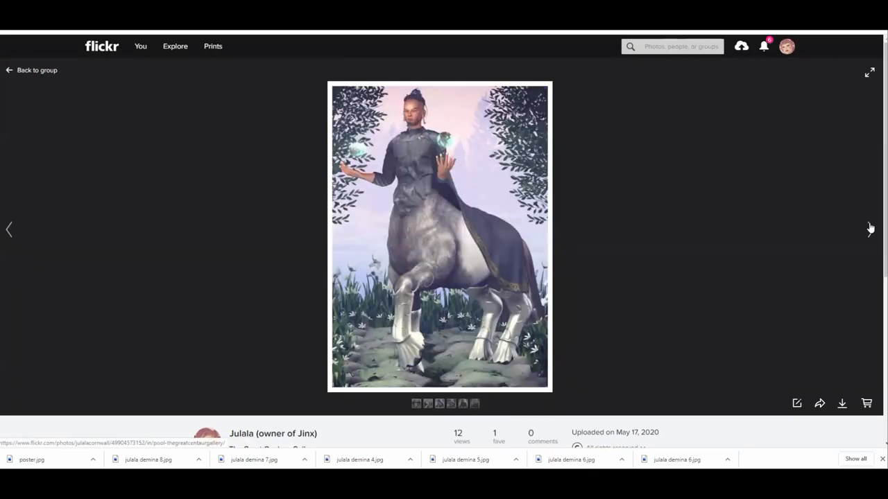
click(869, 230)
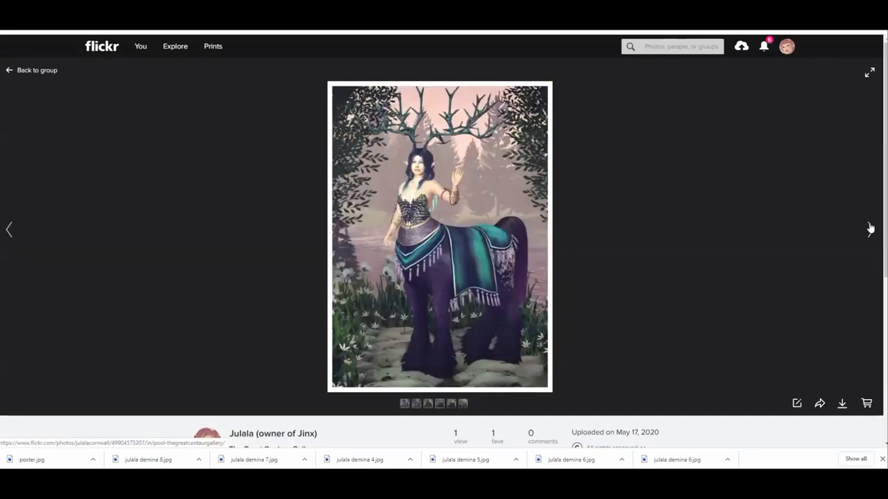
click(870, 230)
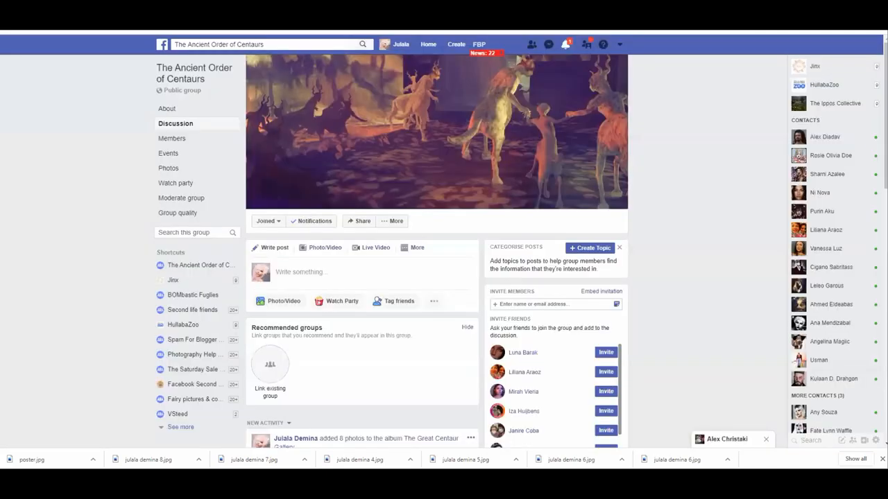
mouse_move(195, 72)
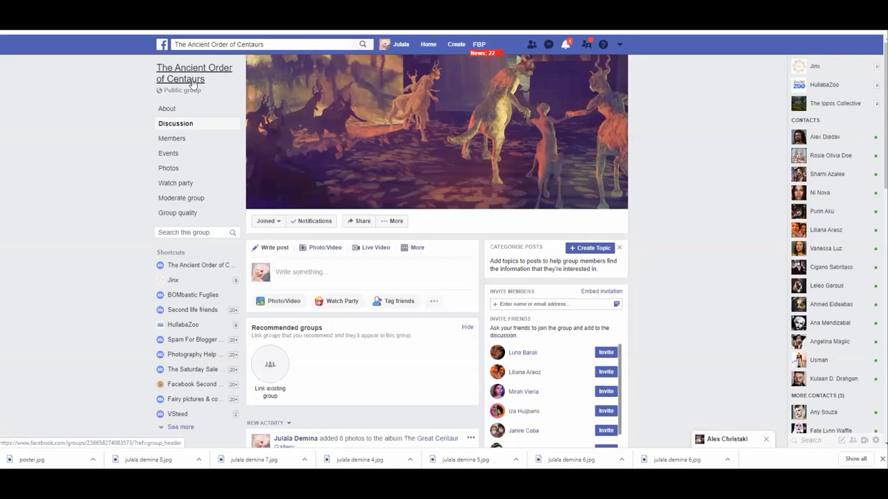
Scroll down to the Ancient Order of Centaurs post sharing the gallery album photos.
scroll(down, 3)
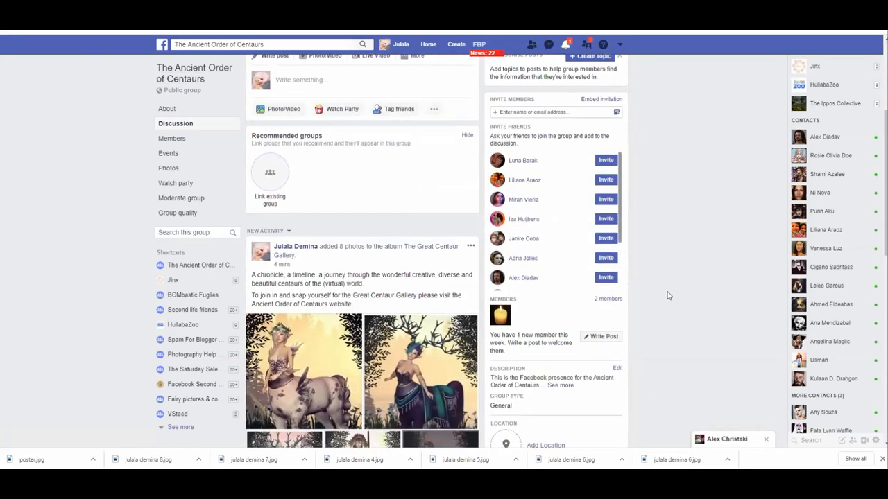
scroll(down, 3)
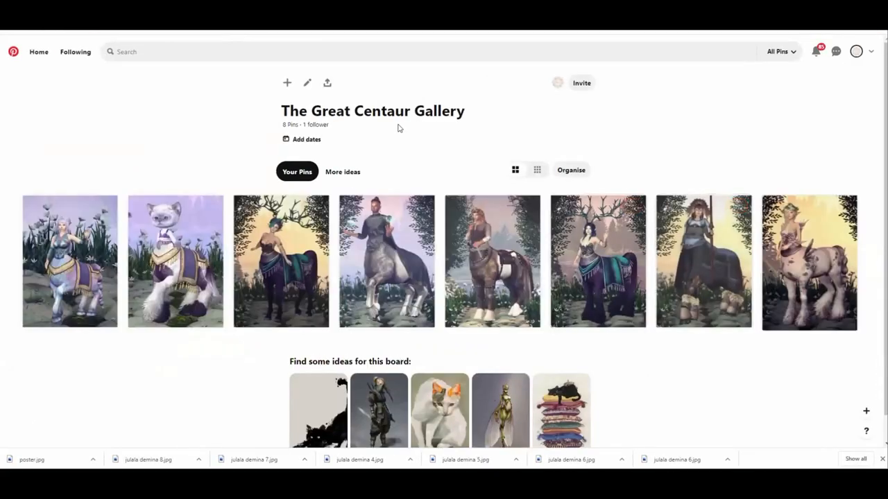
mouse_move(728, 393)
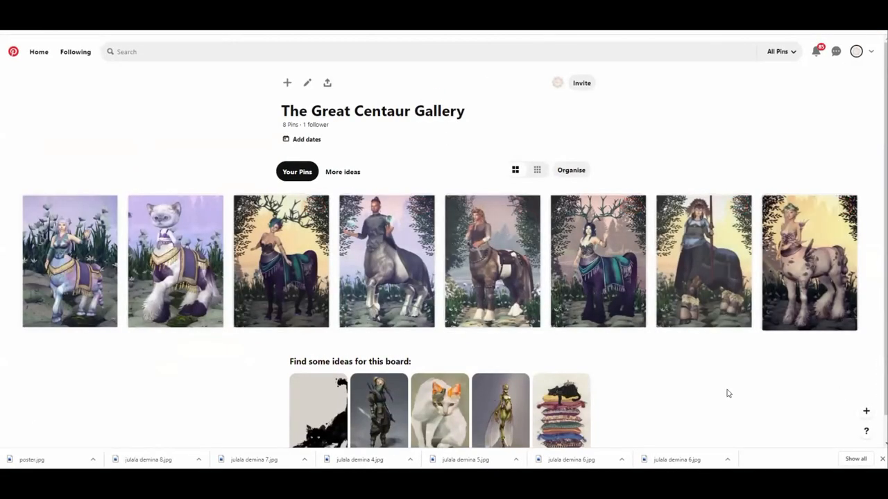
mouse_move(808, 262)
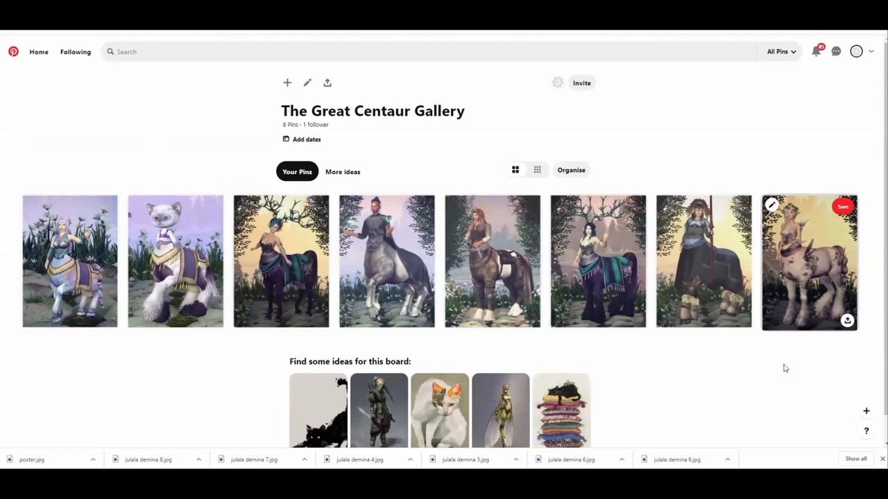
mouse_move(770, 373)
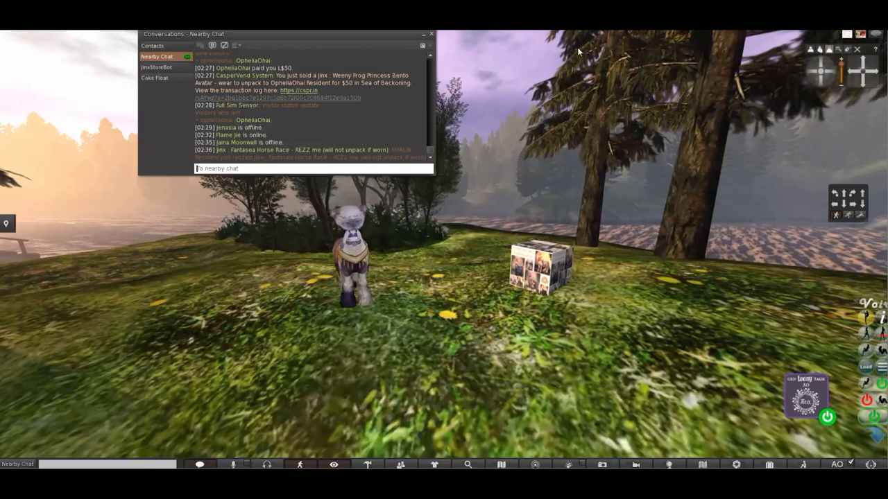
Move Conversations aside, collapse the Photo Tools folder and select the READ ME notecard.
drag(183, 33, 756, 114)
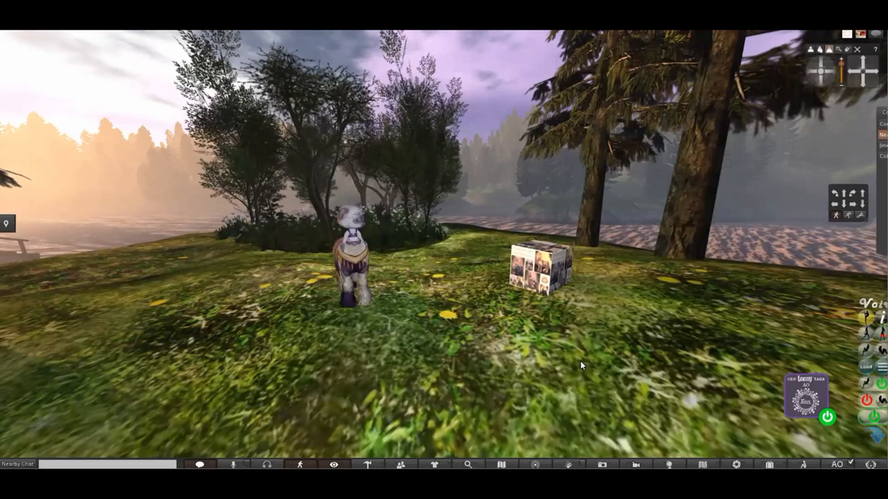
mouse_move(508, 364)
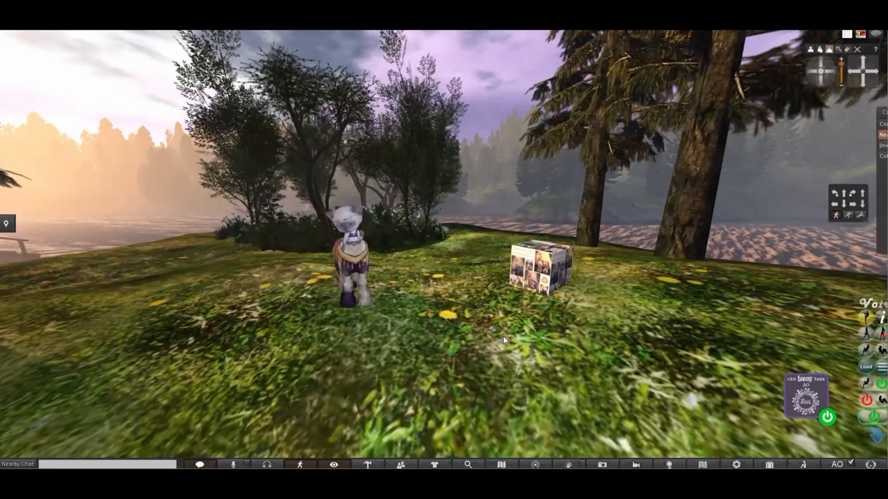
mouse_move(642, 417)
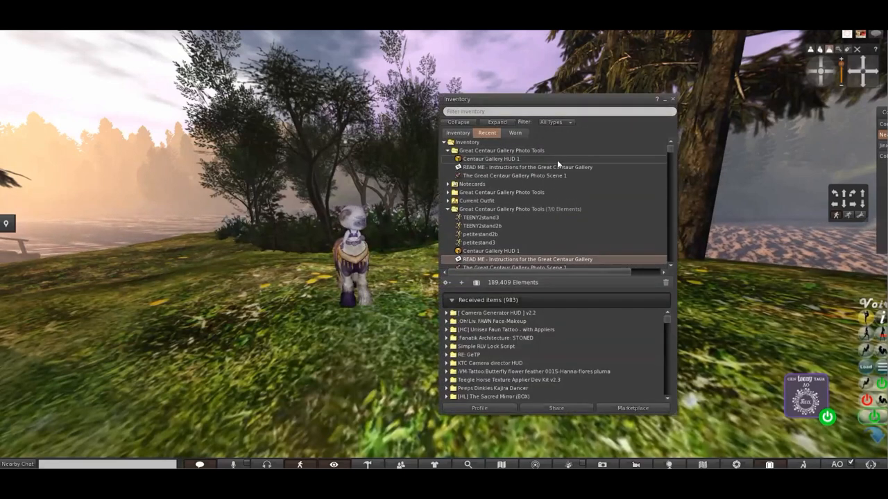
click(447, 209)
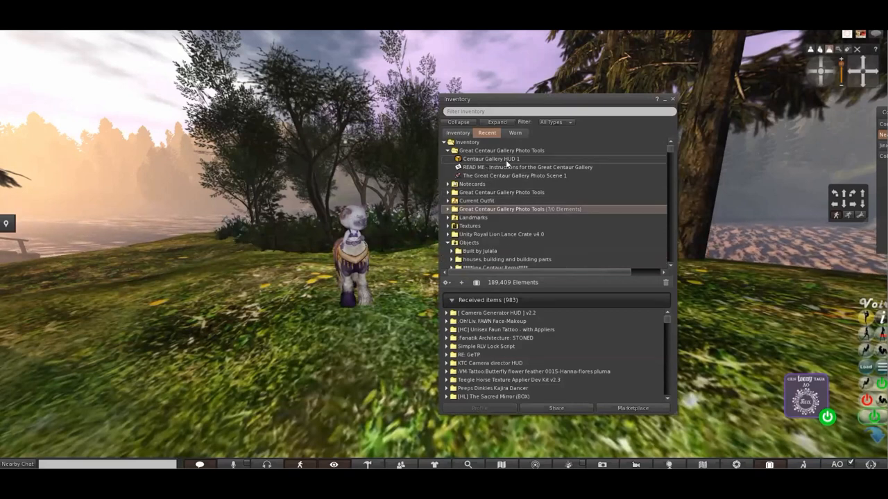
click(527, 167)
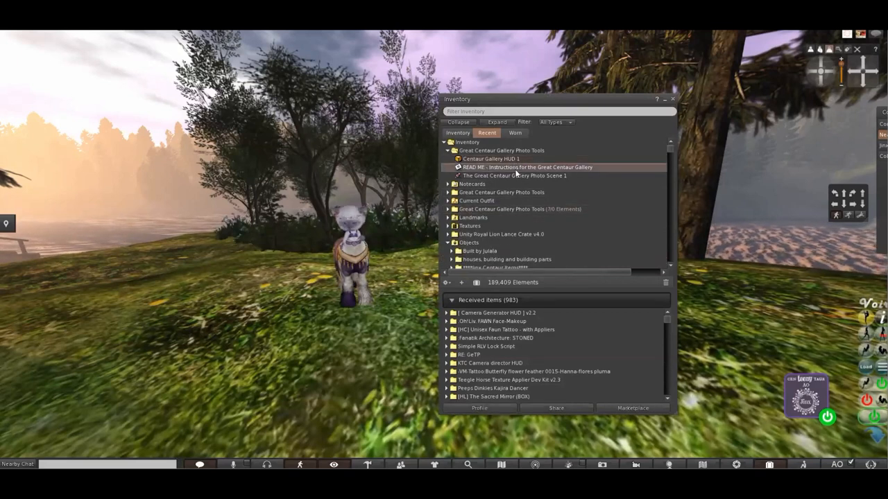
Open the READ ME notecard and scroll through its numbered instructions.
double_click(527, 167)
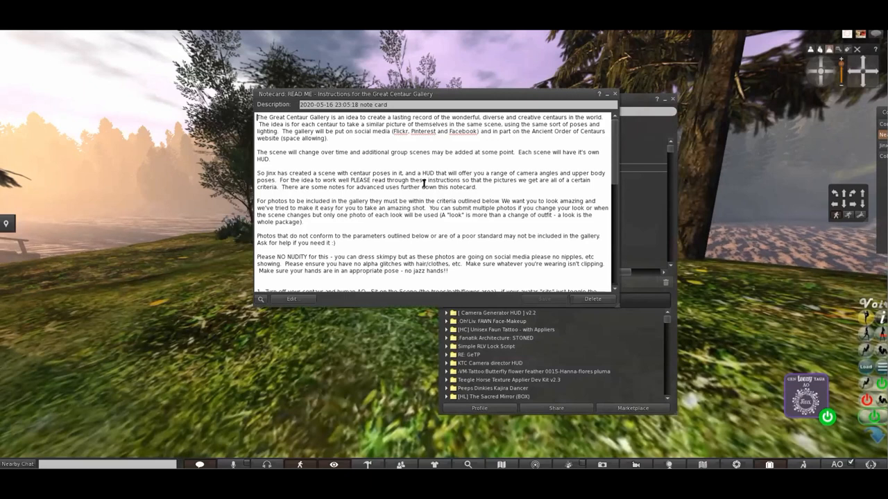
scroll(down, 3)
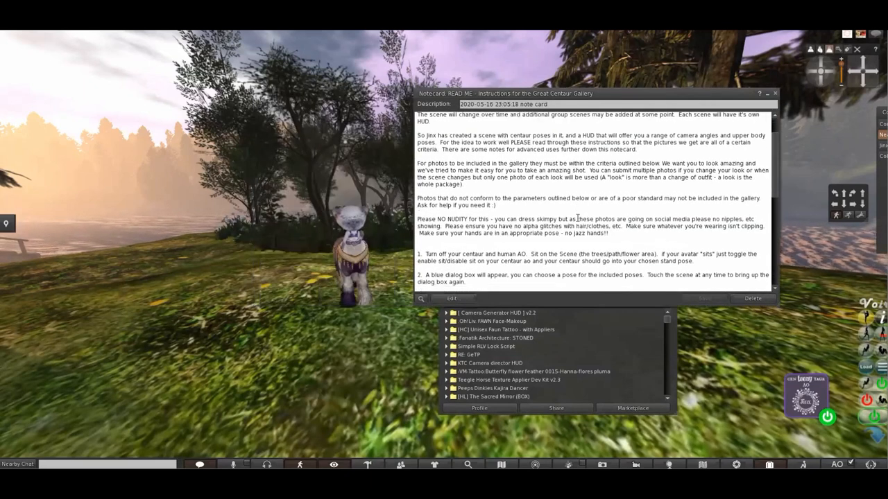
scroll(down, 3)
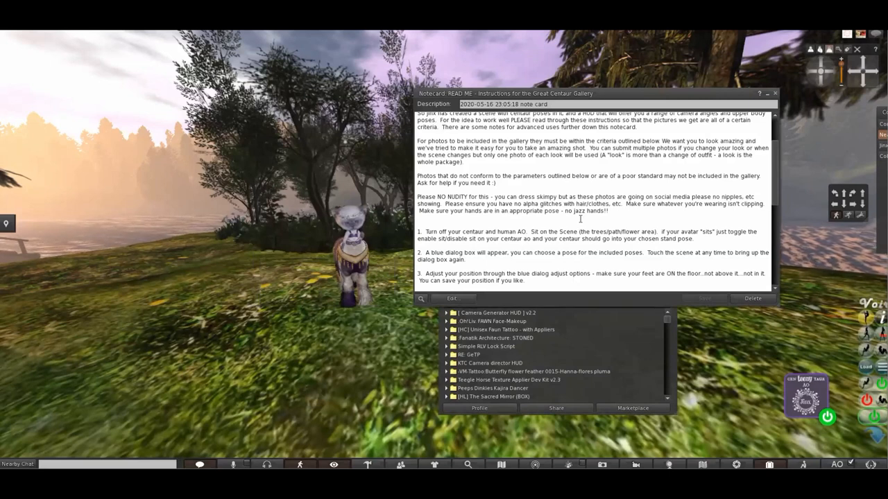
scroll(down, 3)
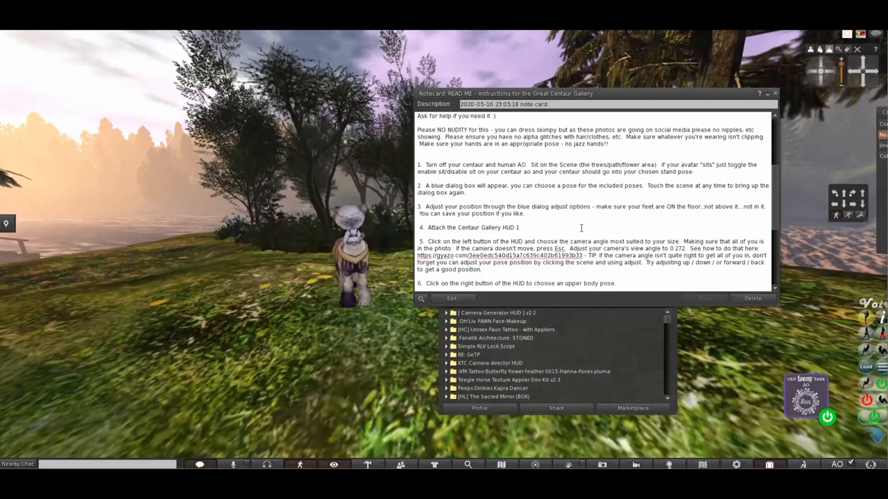
scroll(down, 3)
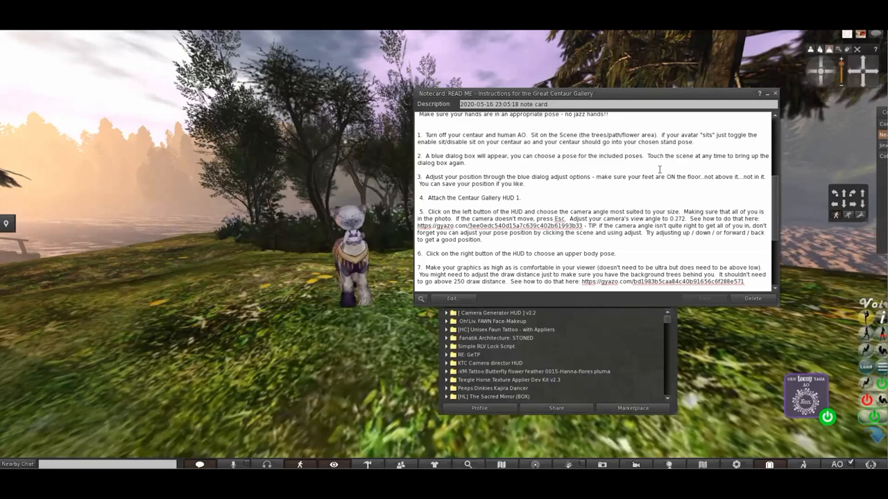
scroll(up, 3)
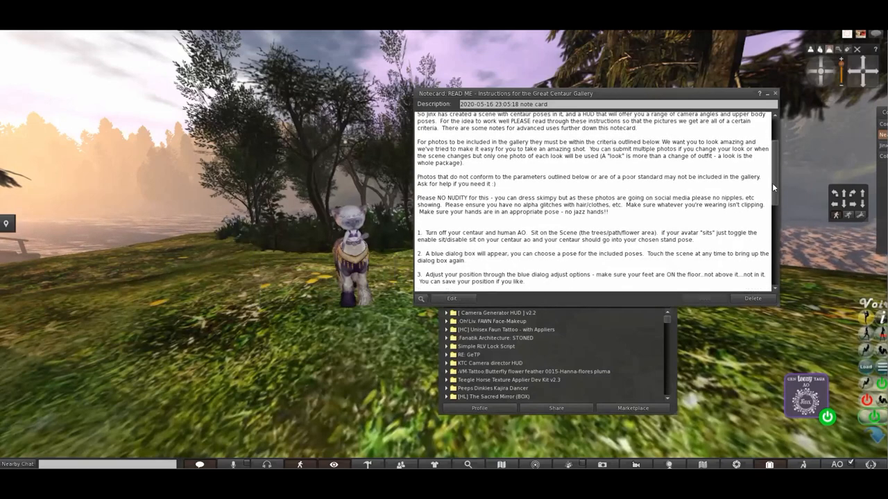
scroll(down, 3)
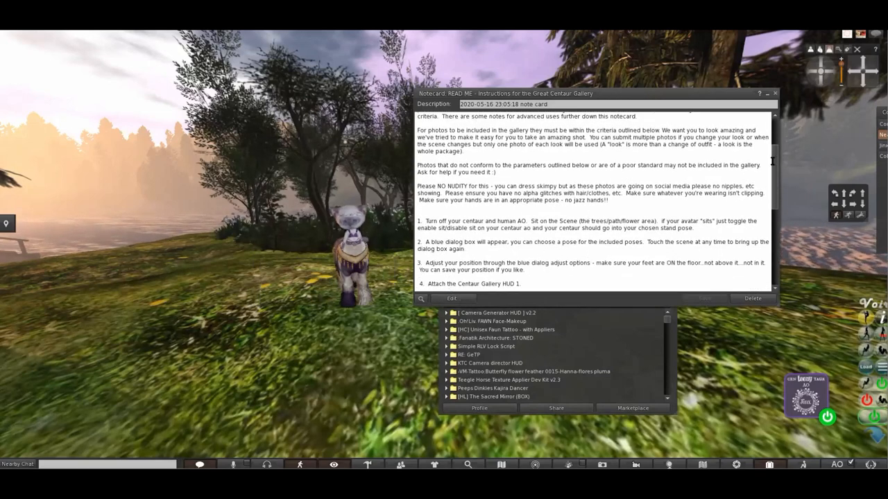
scroll(down, 3)
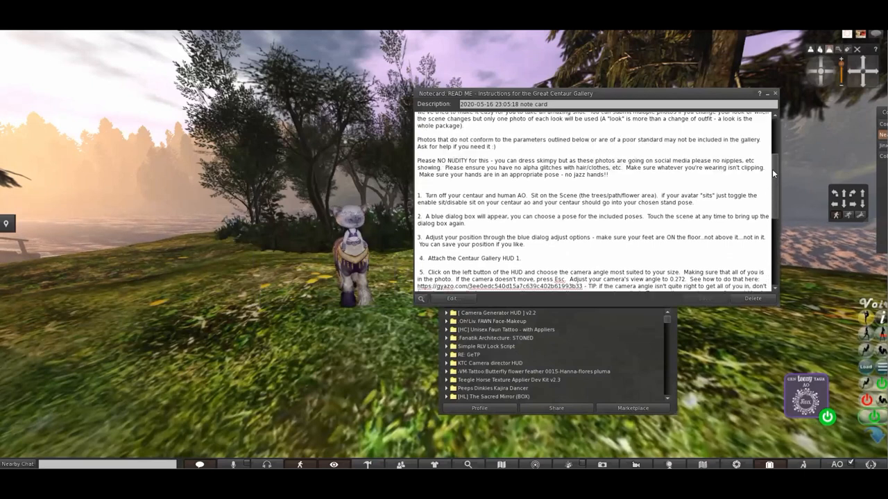
scroll(down, 3)
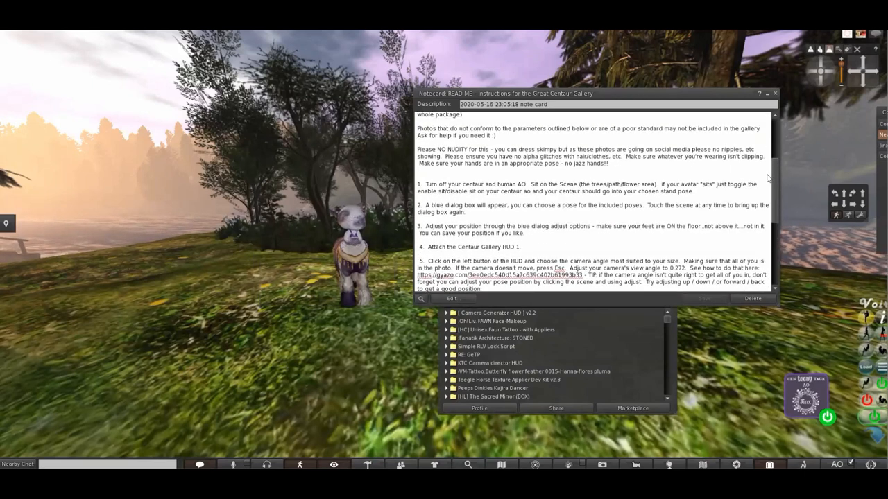
scroll(up, 3)
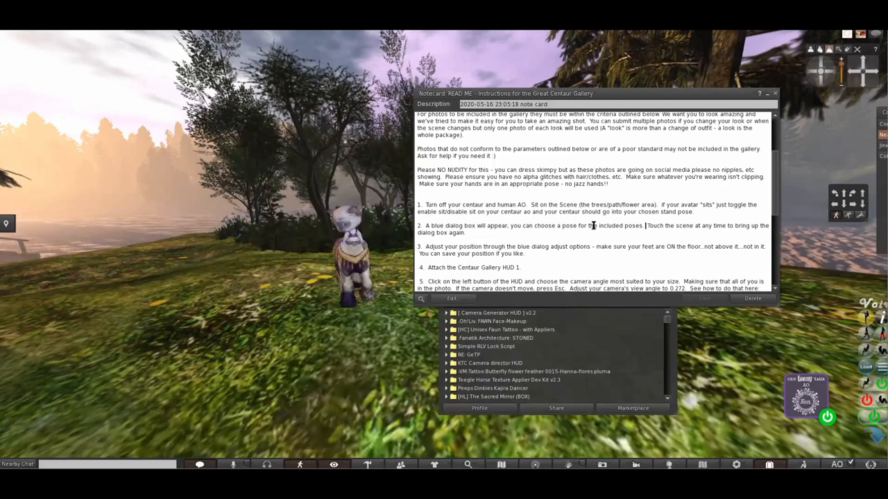
scroll(down, 3)
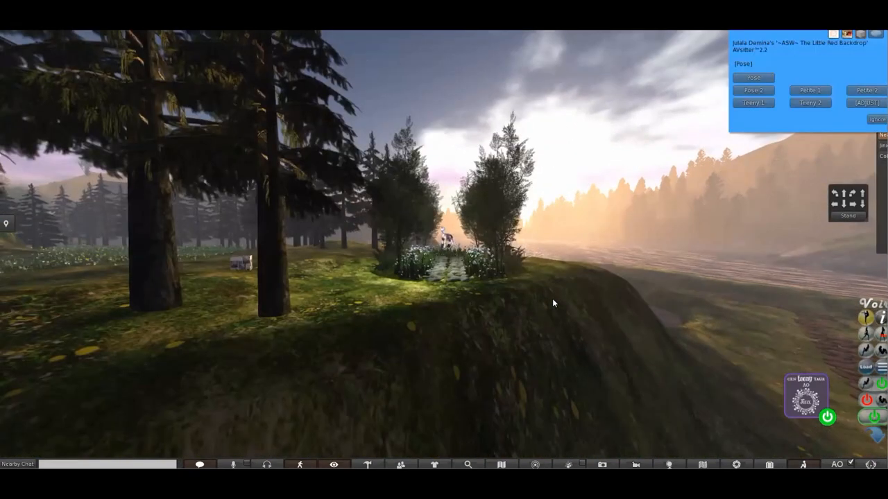
mouse_move(809, 102)
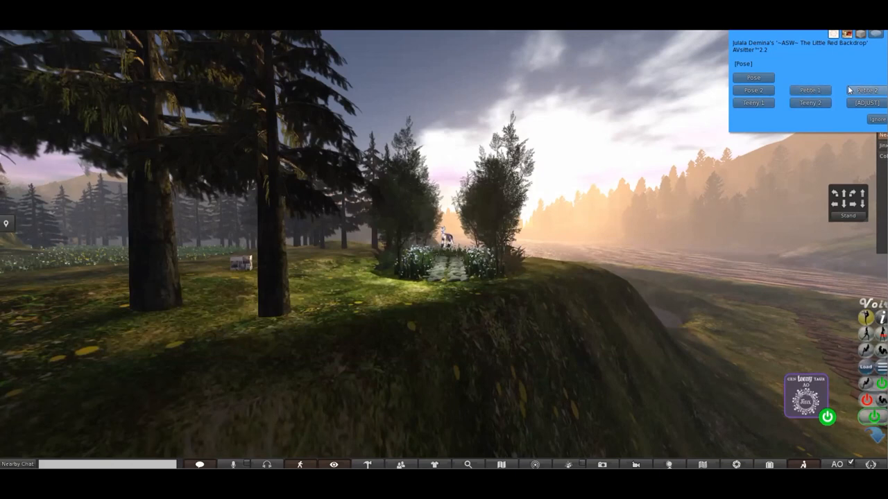
mouse_move(585, 290)
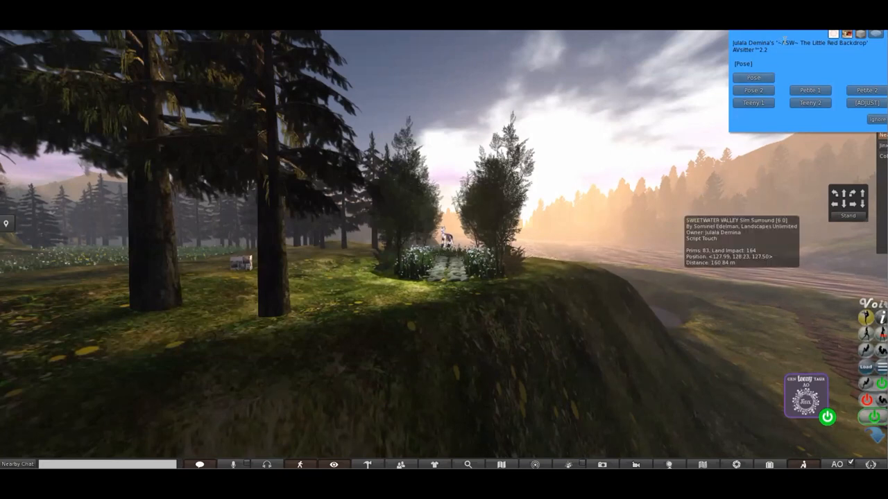
Choose the Teeny 1 pose from the AVsitter backdrop menu.
click(754, 102)
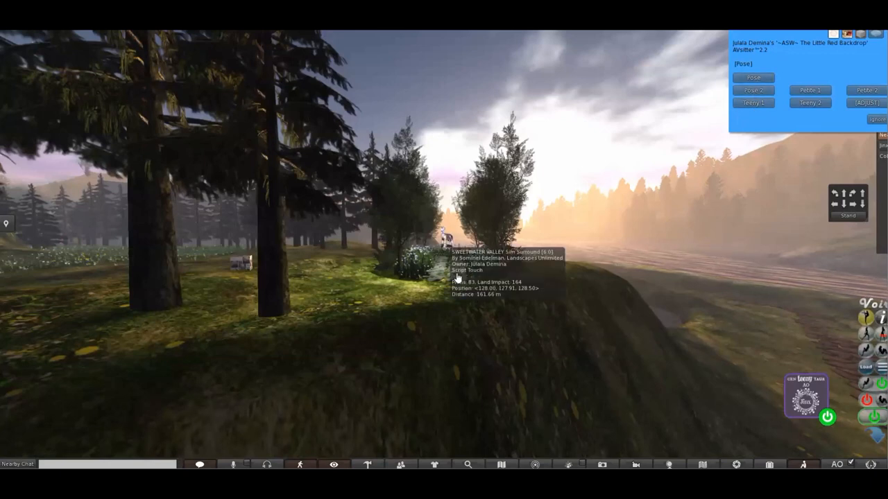
mouse_move(512, 343)
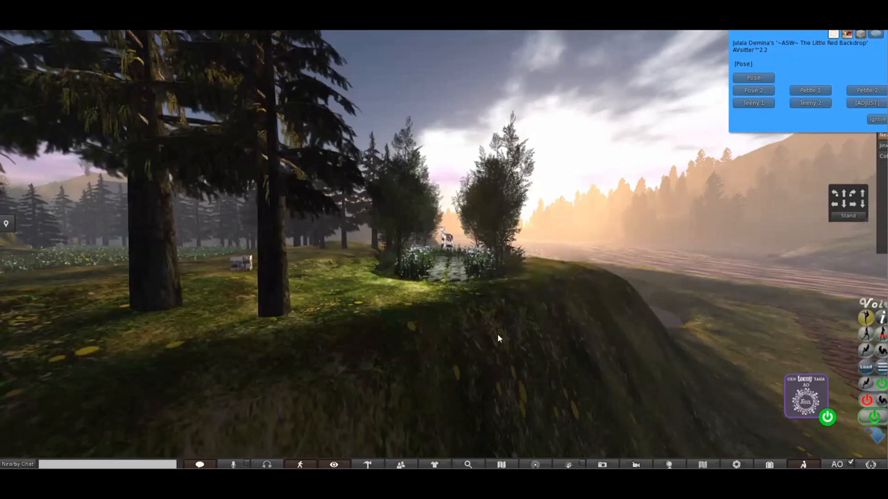
mouse_move(681, 246)
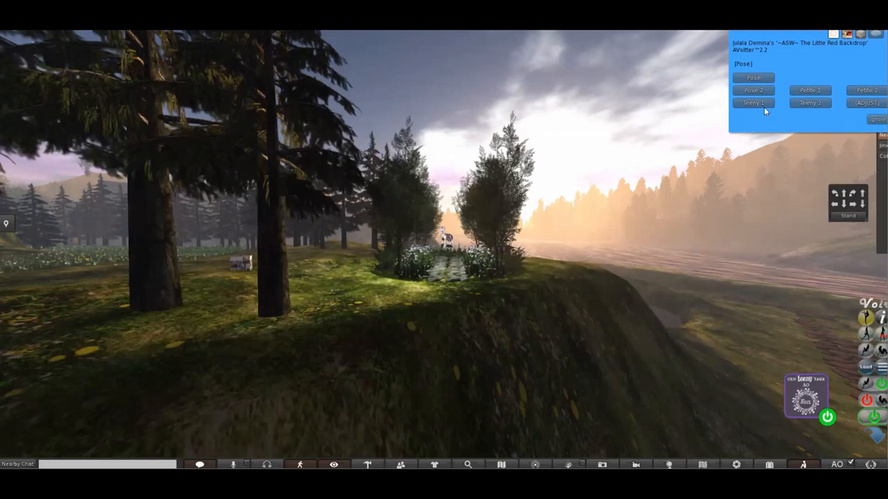
click(754, 103)
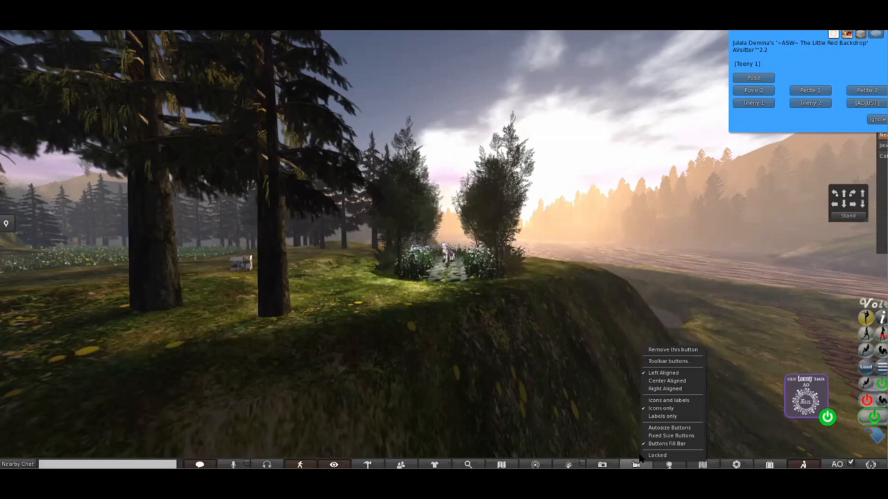
mouse_move(668, 361)
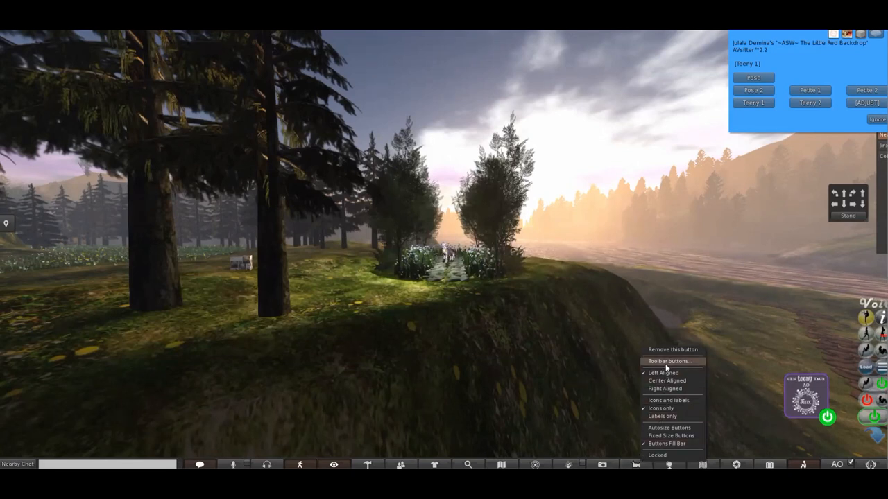
Add the Camera tools button to the toolbar from the Toolbar buttons list.
click(668, 360)
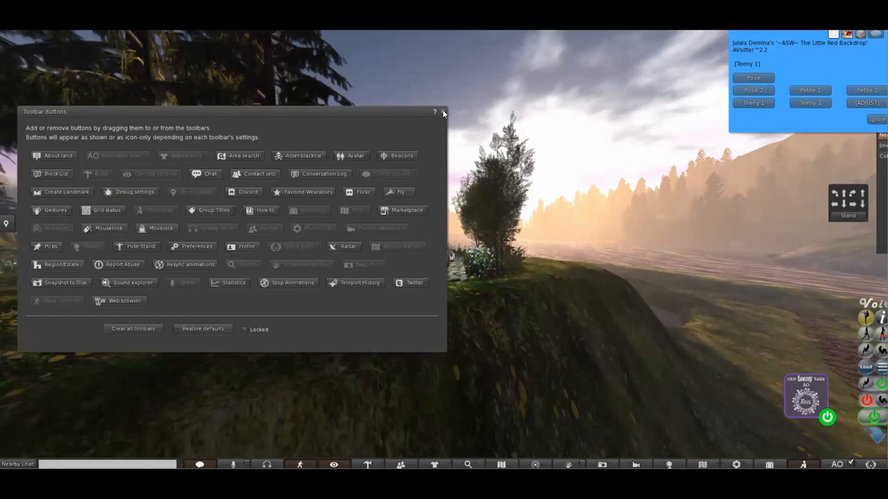
click(434, 112)
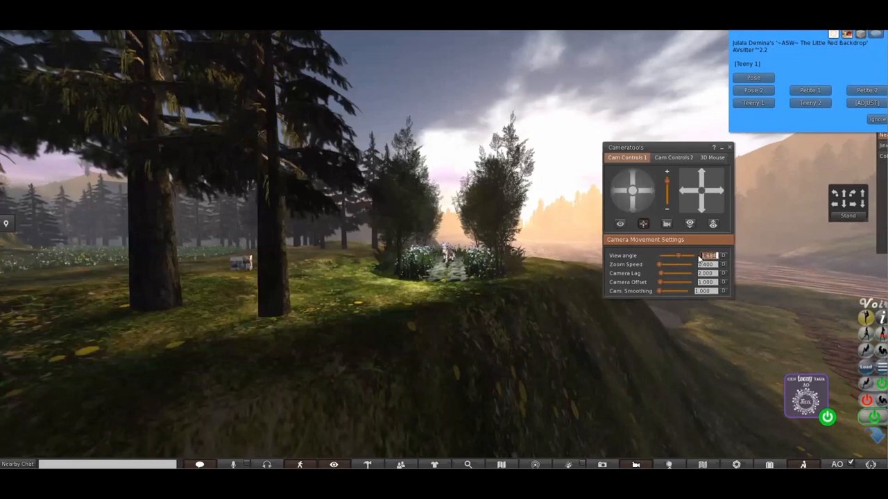
Select the Cameratools View angle value for editing and reopen Inventory.
triple_click(706, 256)
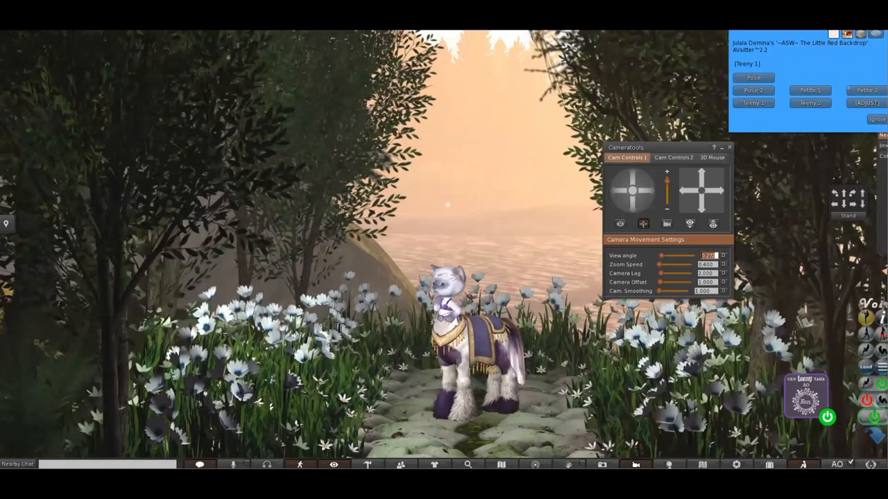
click(729, 147)
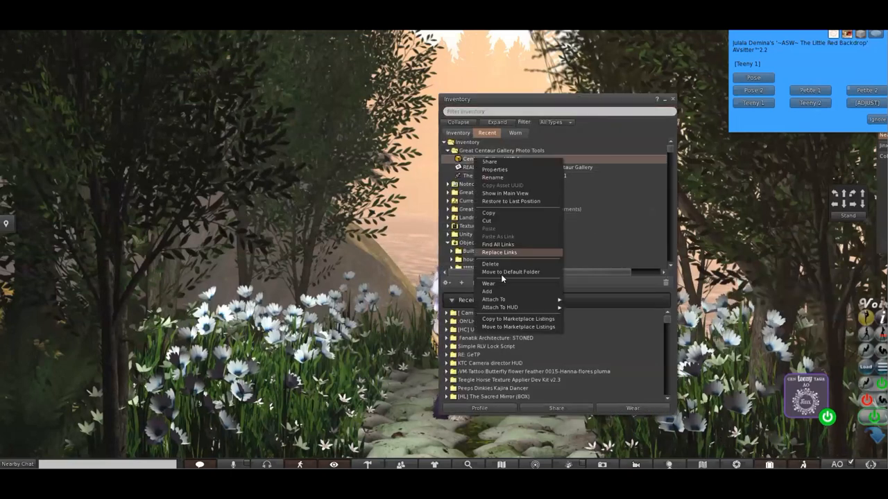
Attach the Centaur Gallery HUD with Add from the item's context menu.
click(488, 283)
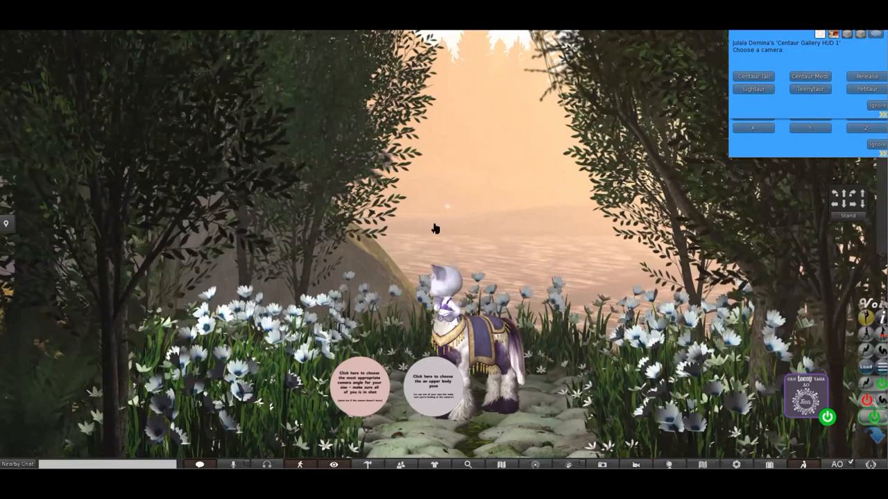
mouse_move(536, 261)
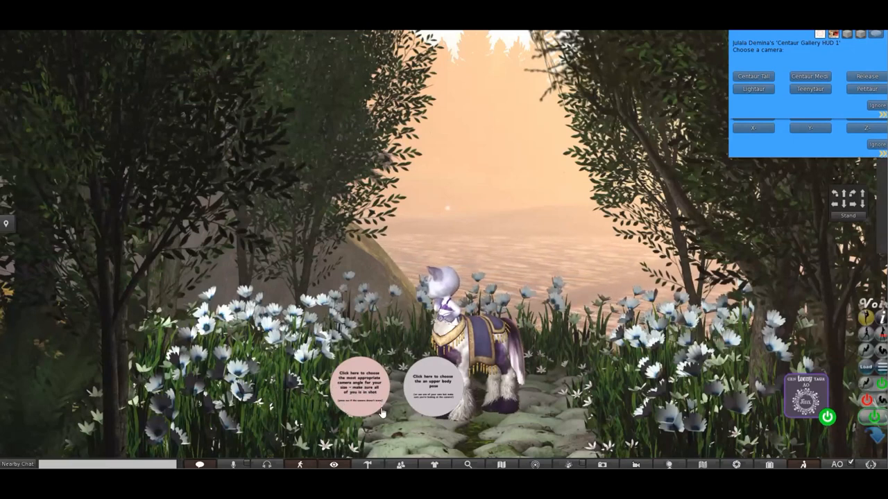
mouse_move(635, 264)
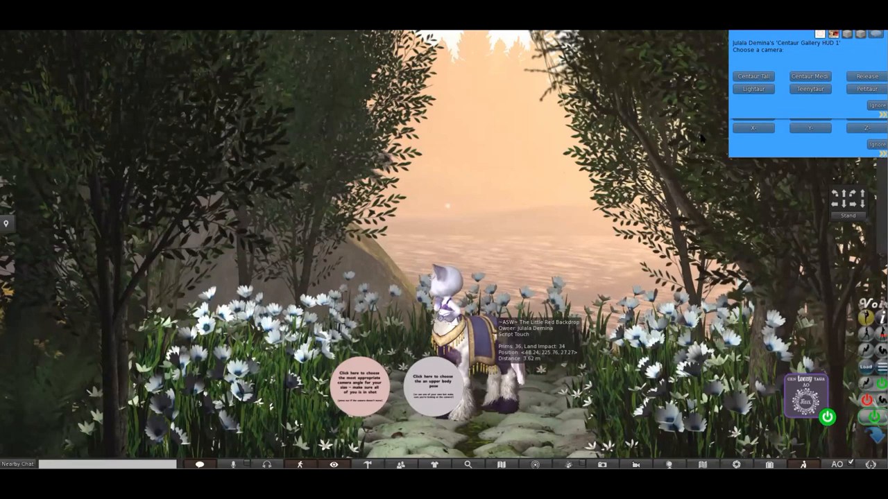
Pick a centaur-sized camera on the HUD and shift the avatar via Personal adjustment.
click(808, 88)
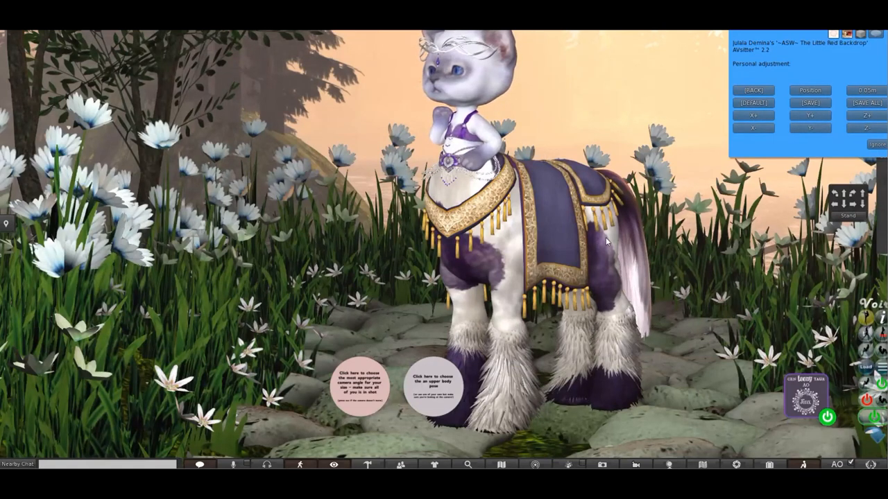
click(809, 115)
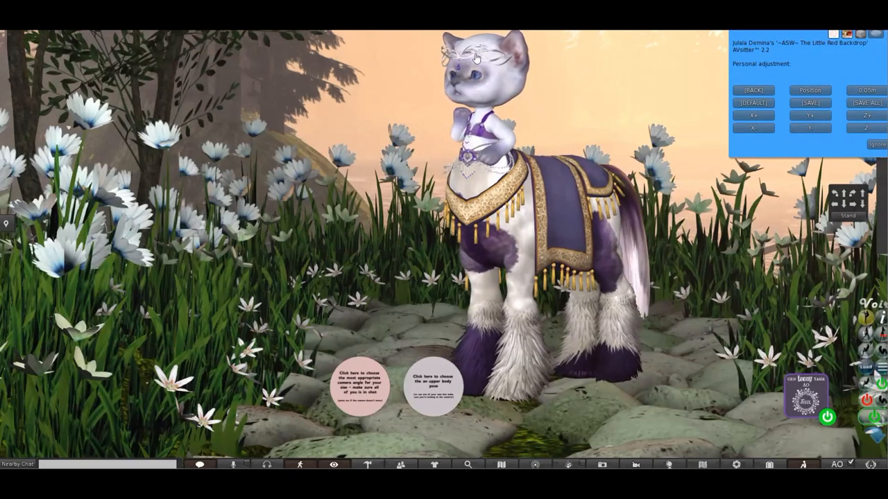
mouse_move(831, 165)
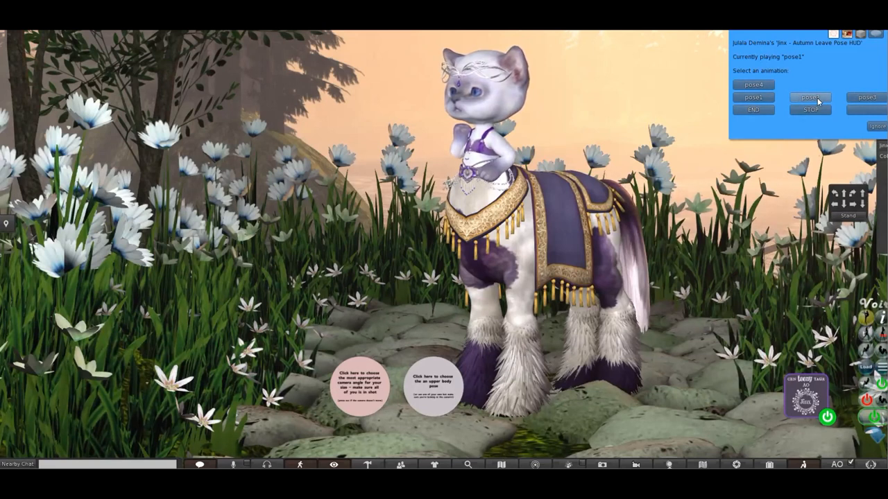
Try the Jinx Autumn Leave pose1 to pose4 animations on the centaur.
click(752, 97)
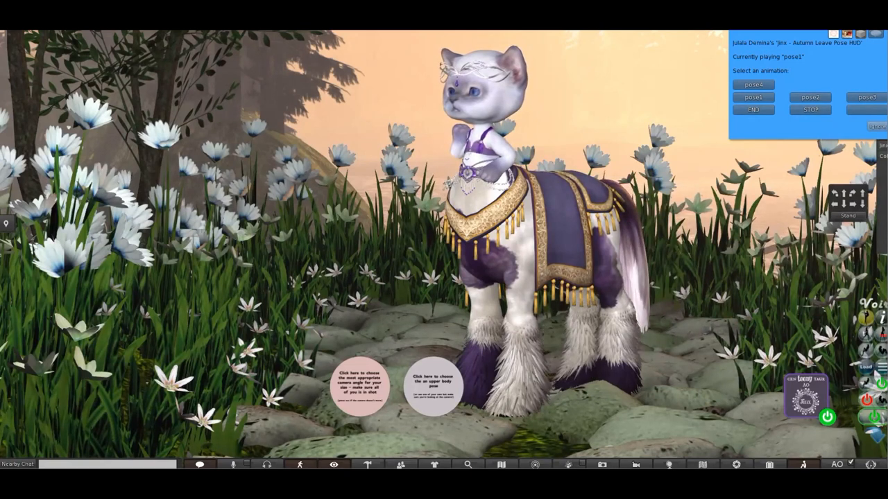
click(810, 97)
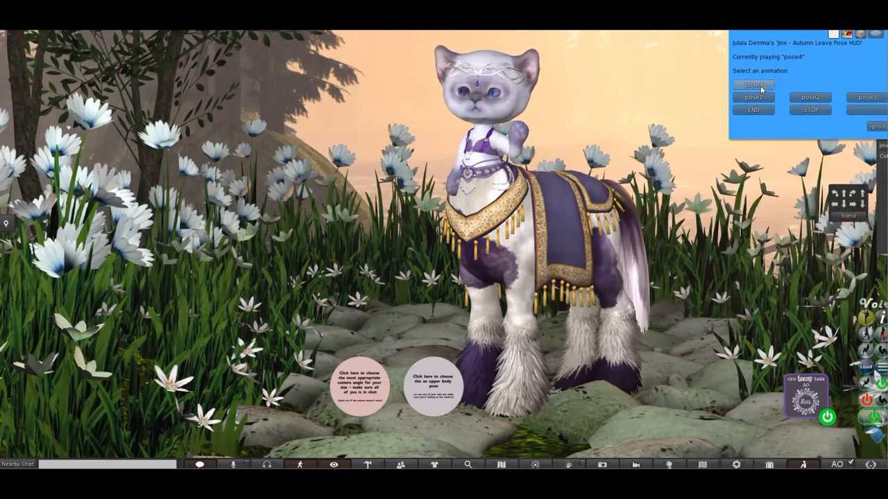
click(753, 97)
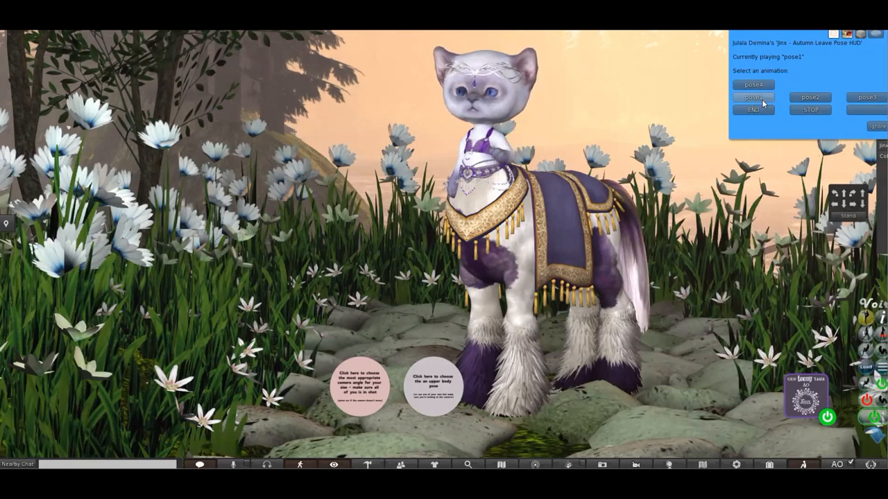
click(753, 97)
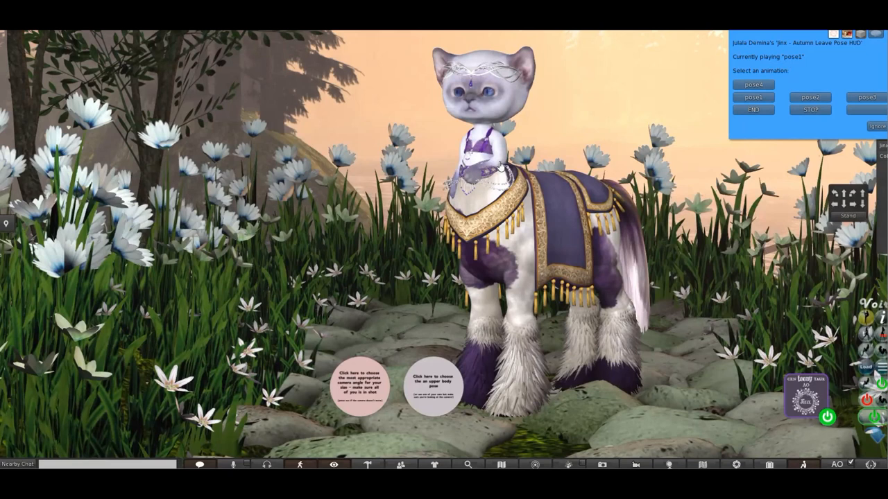
click(866, 97)
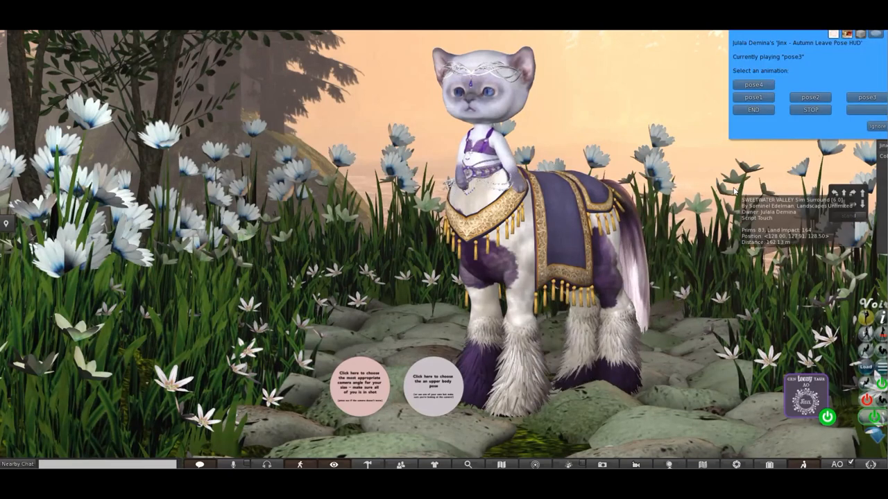
click(753, 85)
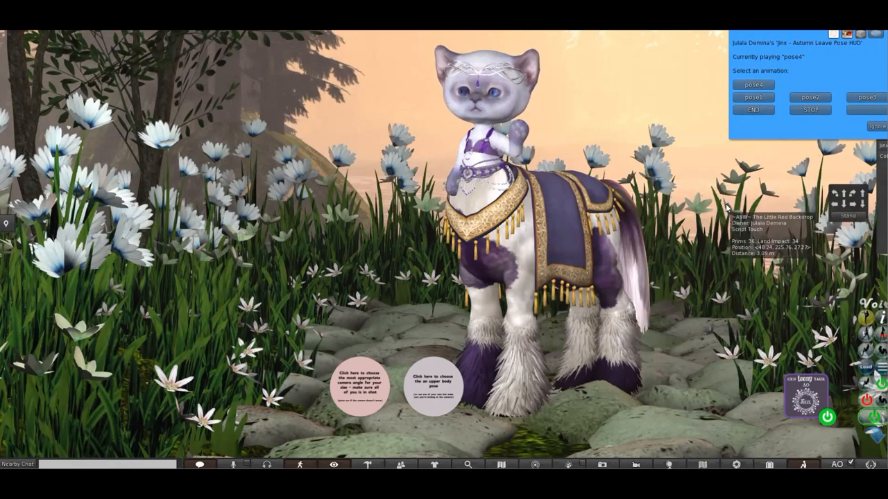
mouse_move(723, 387)
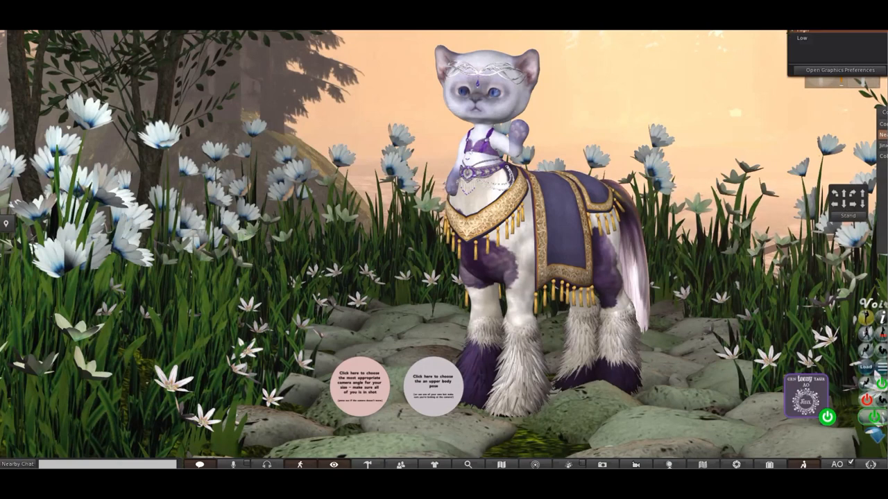
mouse_move(815, 34)
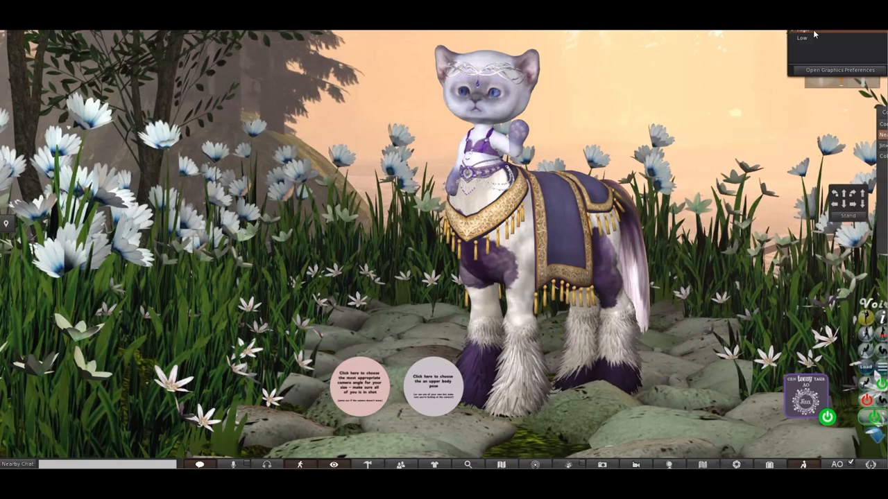
mouse_move(674, 420)
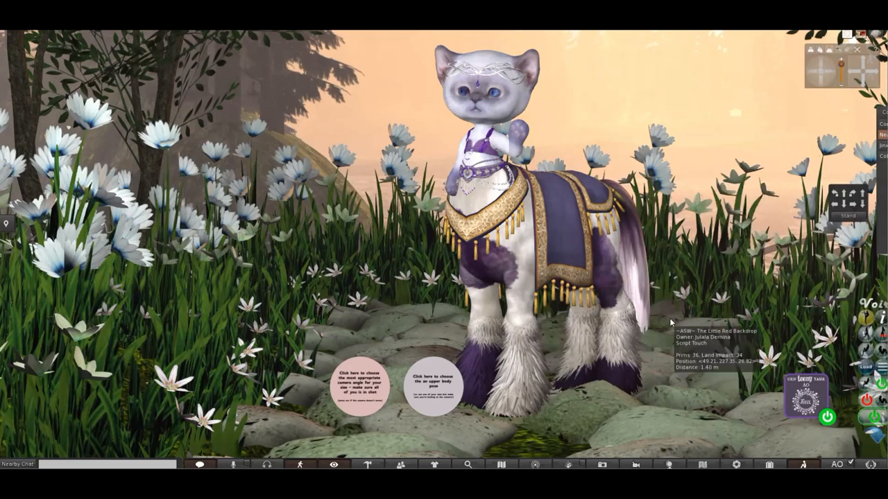
mouse_move(671, 338)
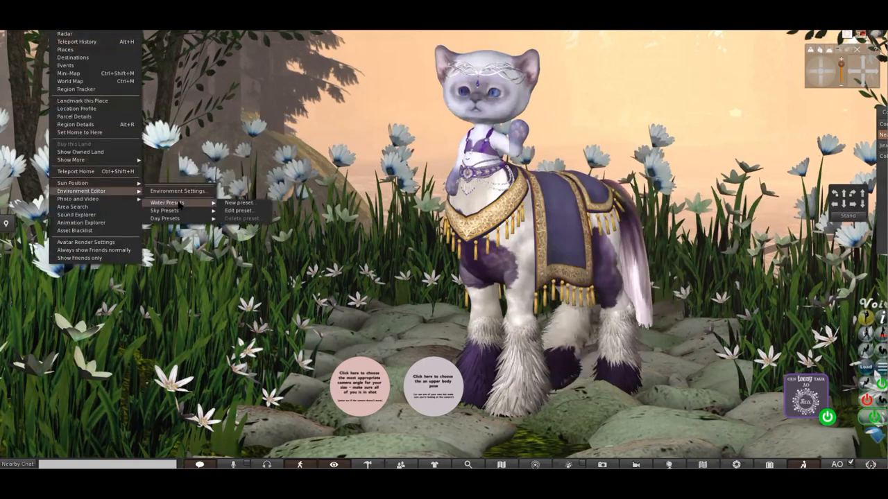
Load the Atmospheric 14:00cloudy sky, raising distant haze and lowering haze density and maximum altitude.
click(239, 210)
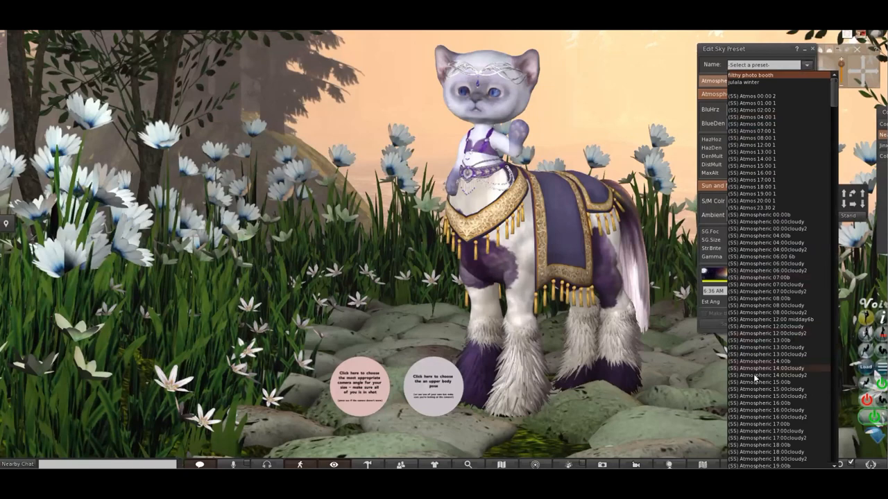
click(763, 361)
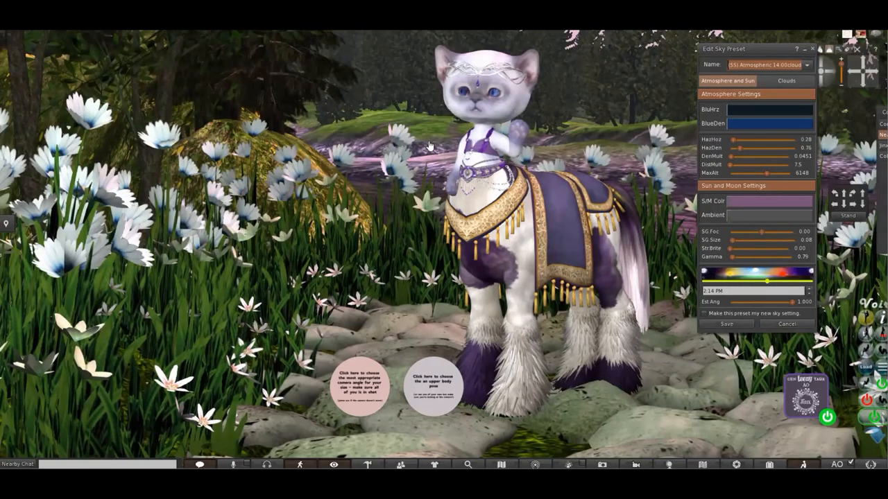
mouse_move(589, 194)
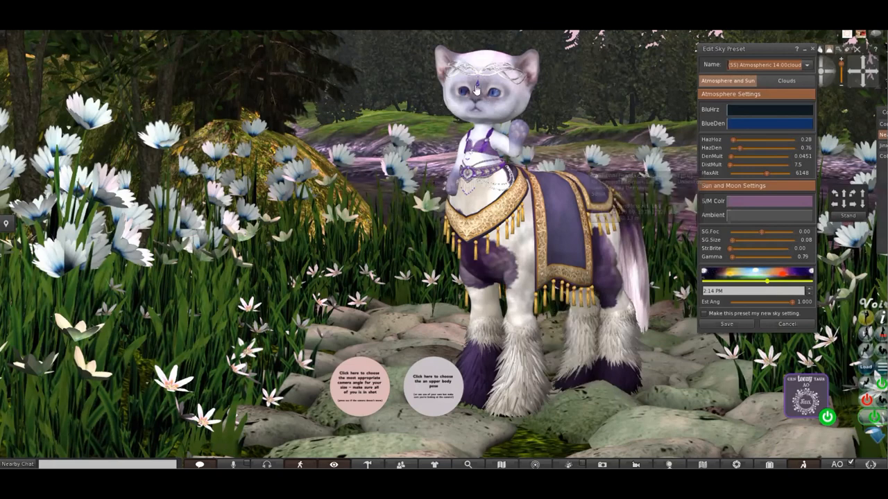
mouse_move(641, 146)
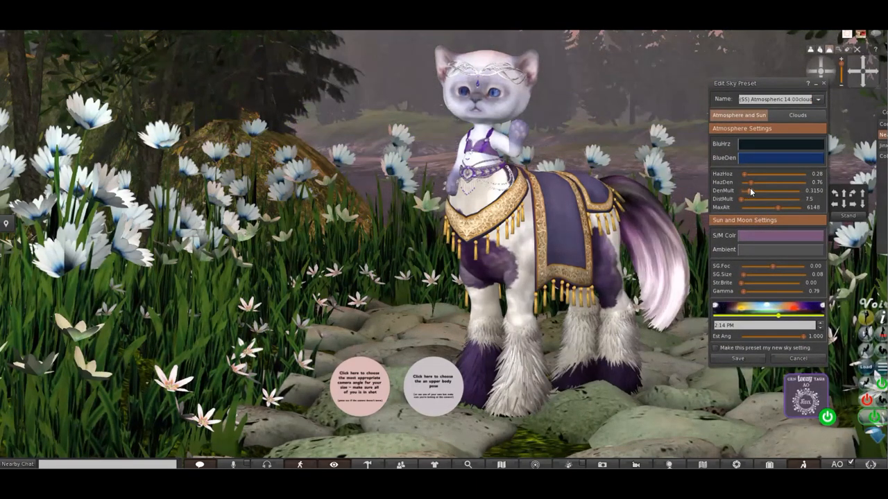
drag(755, 198, 791, 198)
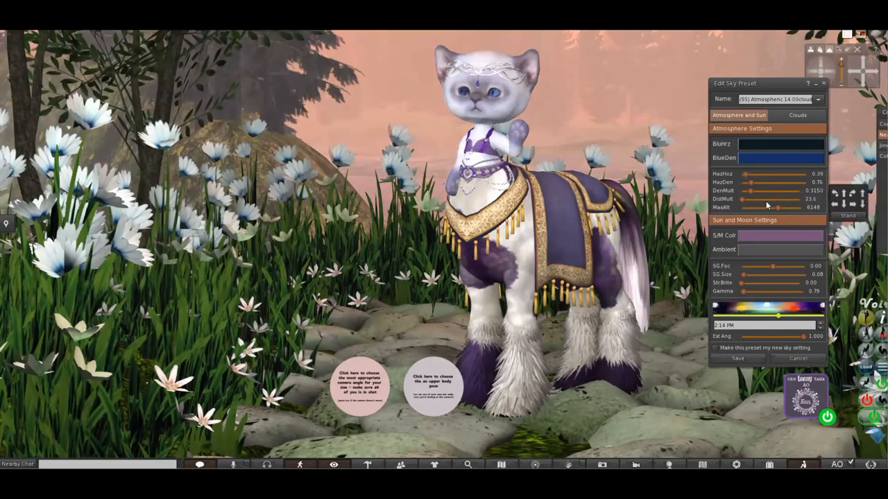
mouse_move(739, 189)
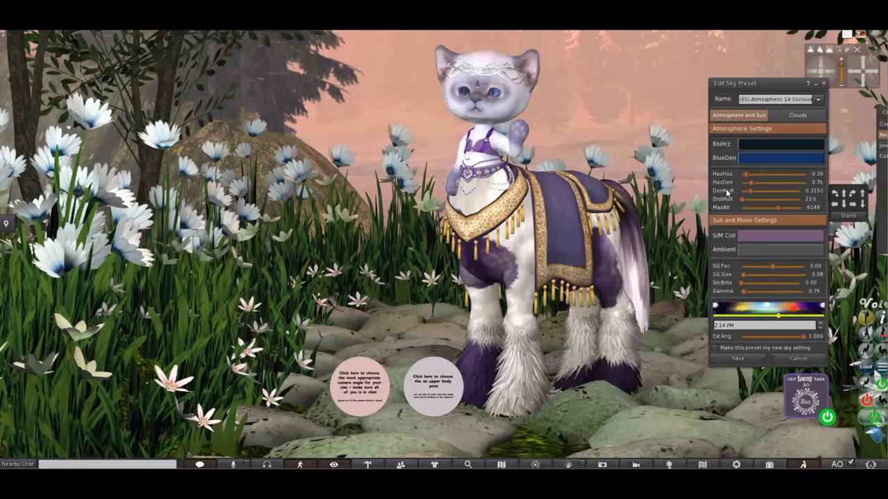
drag(753, 183, 747, 182)
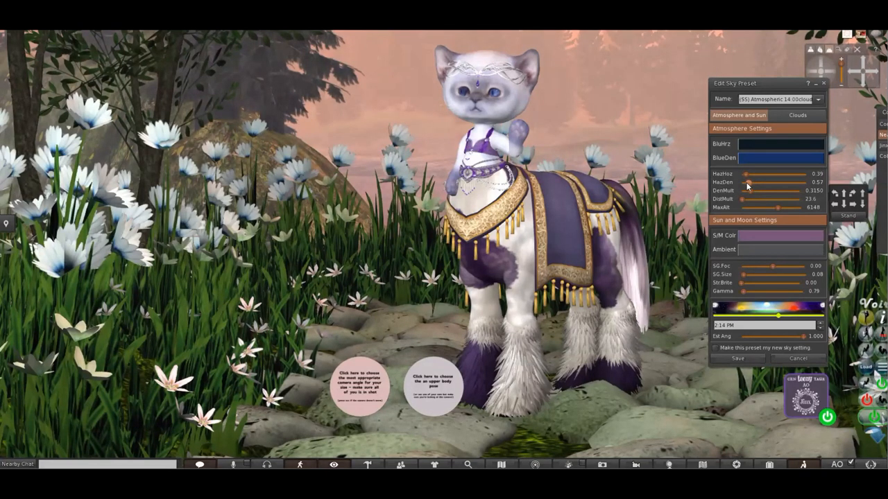
drag(748, 174, 751, 174)
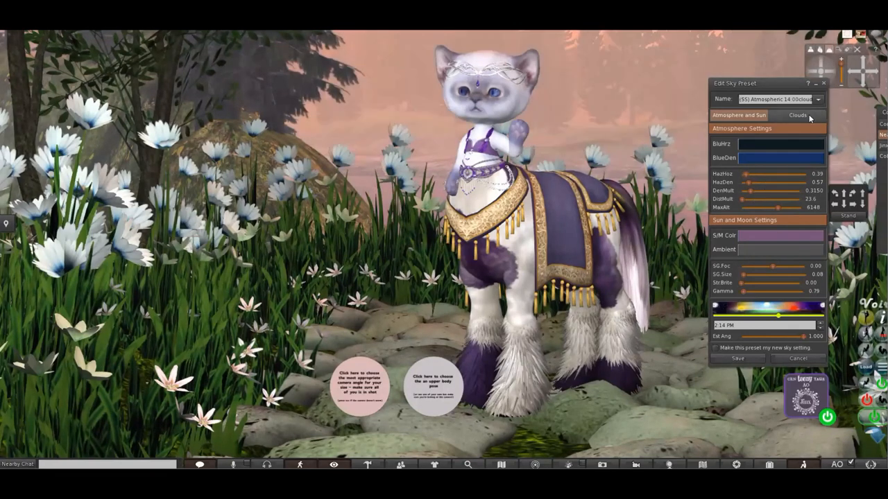
drag(769, 206, 751, 207)
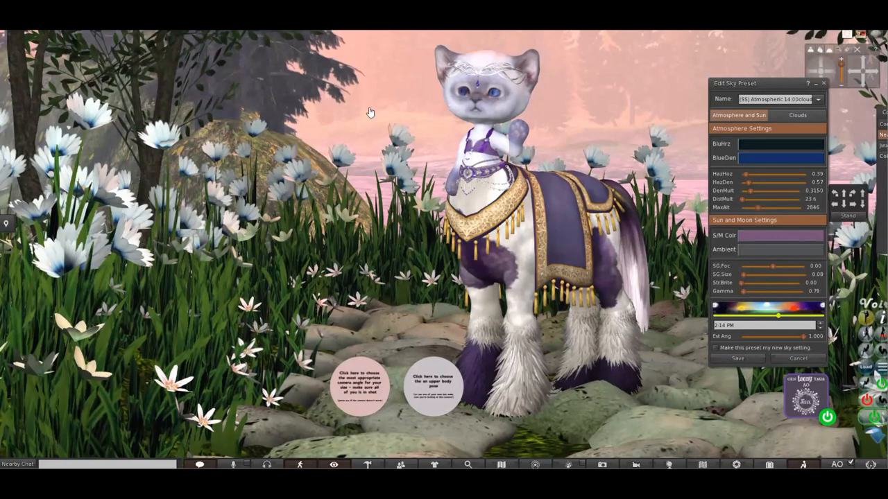
mouse_move(691, 234)
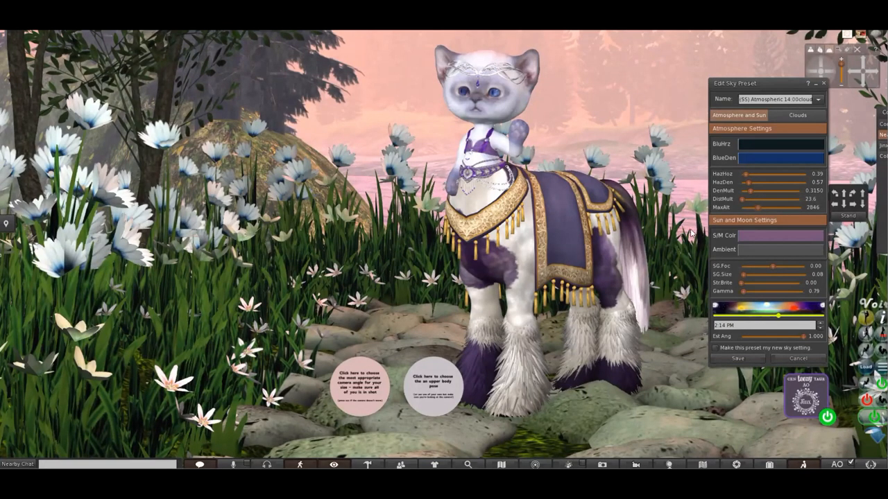
drag(742, 83, 768, 95)
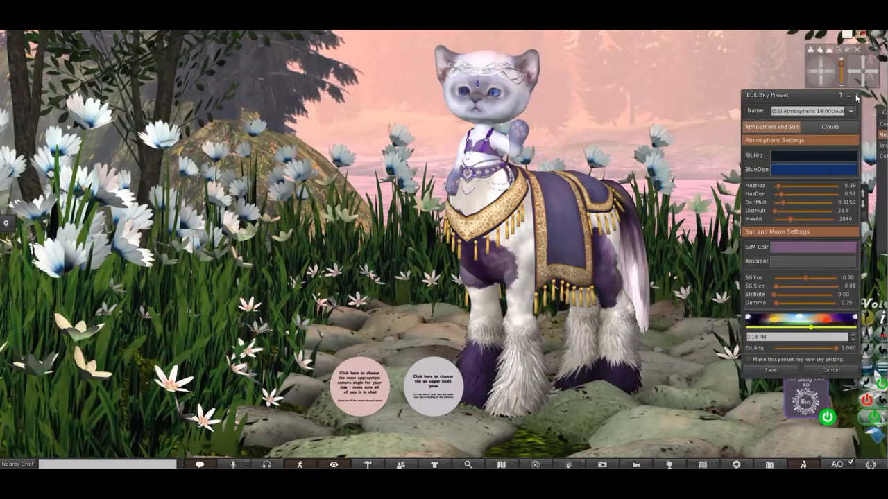
click(856, 95)
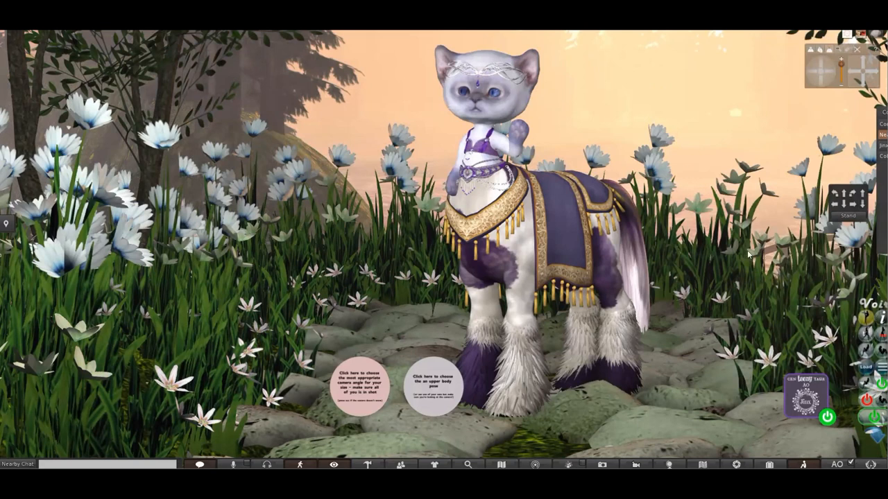
mouse_move(743, 222)
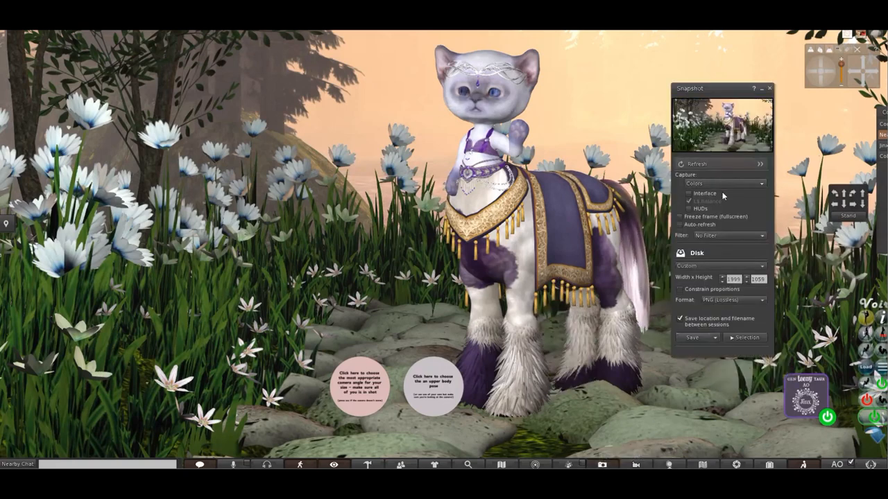
Set a custom 3000×1589 snapshot size with constrained proportions and save it to disk.
click(688, 192)
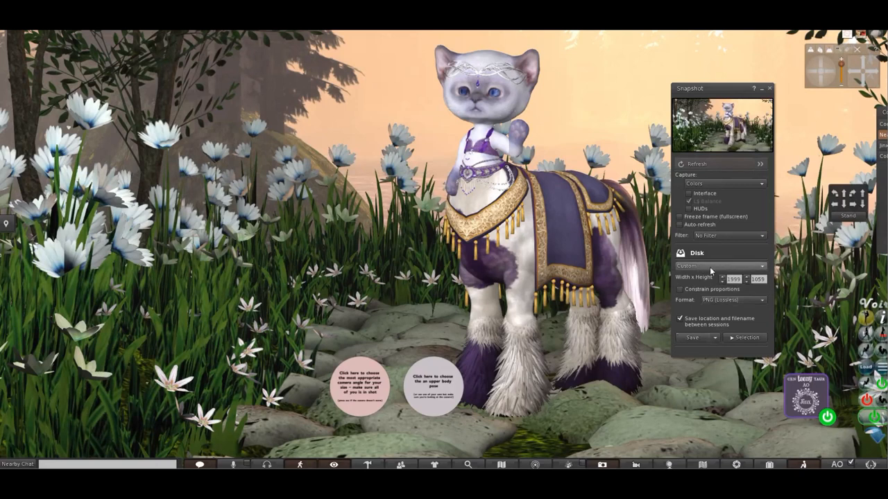
mouse_move(717, 262)
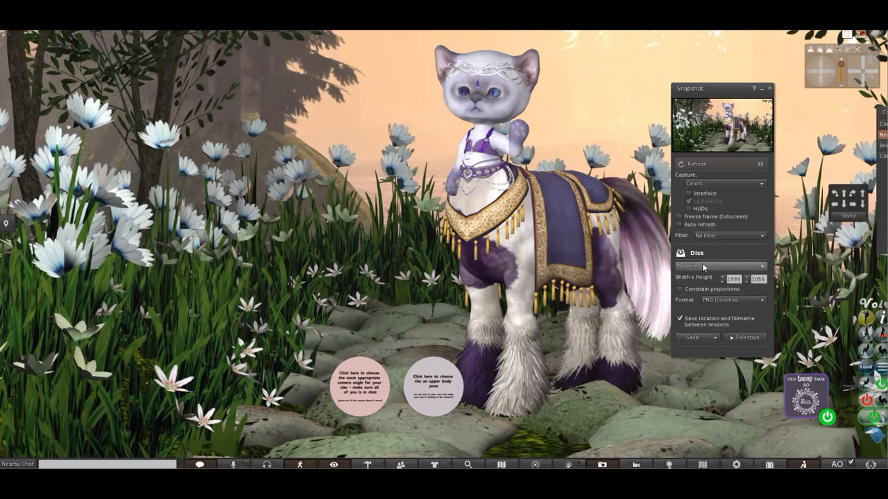
click(721, 266)
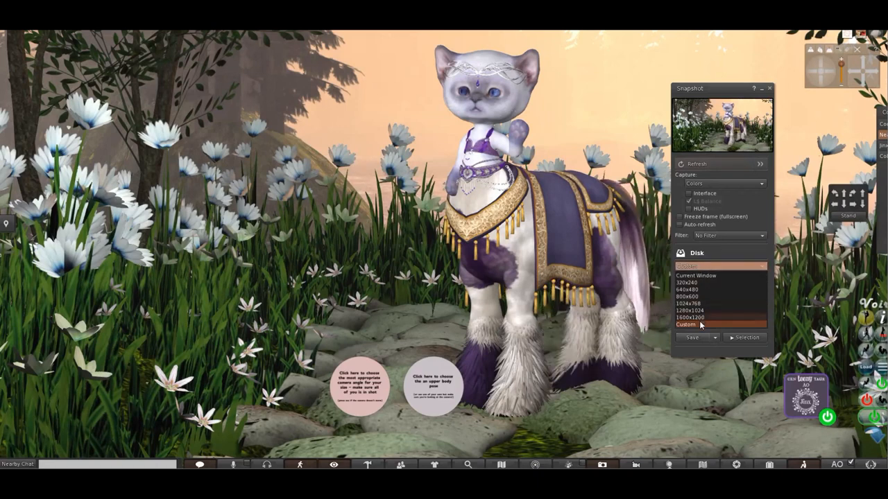
click(686, 324)
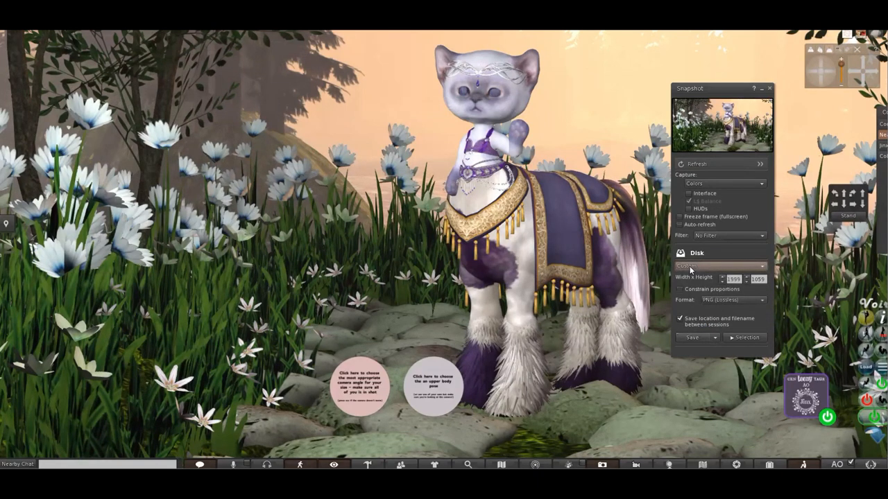
click(721, 266)
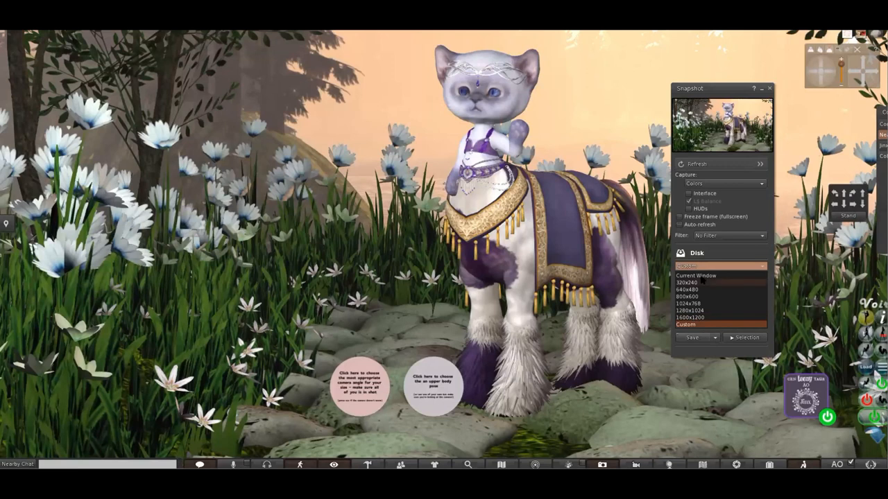
click(696, 275)
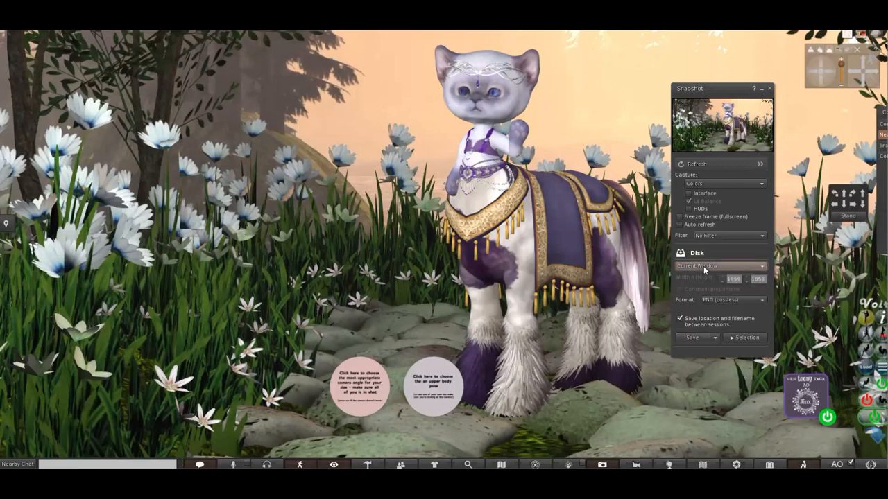
click(722, 266)
text(300)
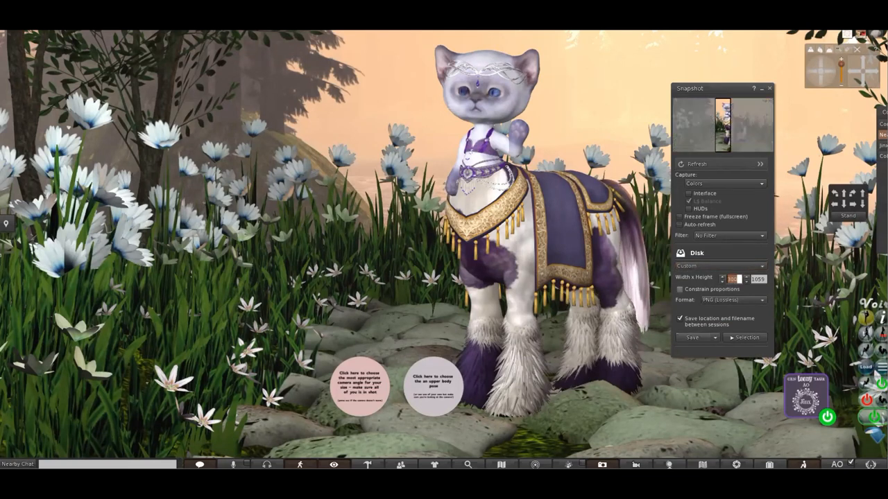
triple_click(729, 279)
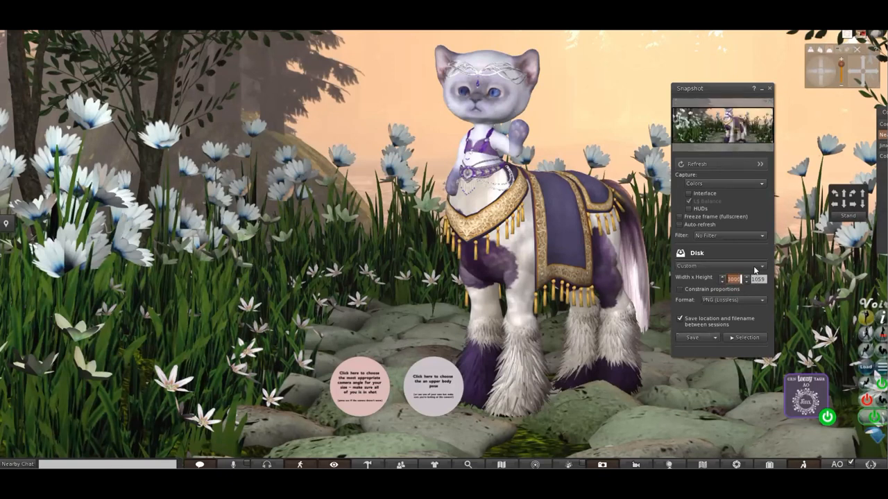
click(679, 289)
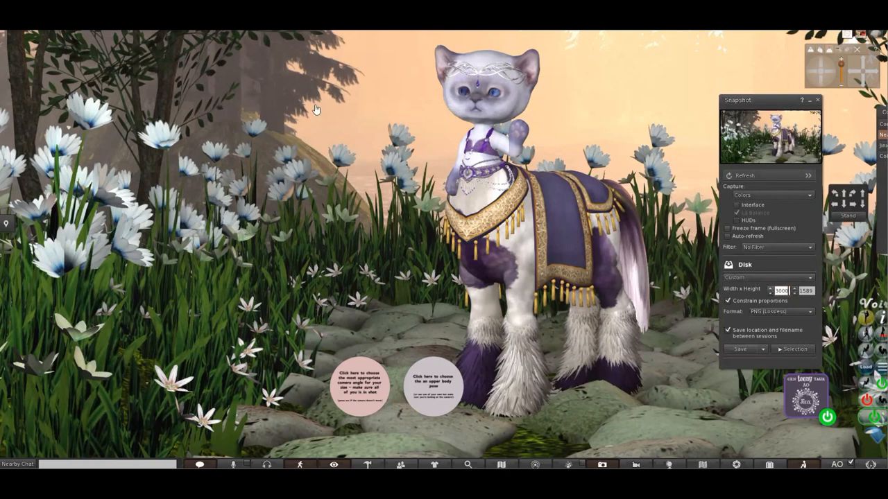
mouse_move(362, 256)
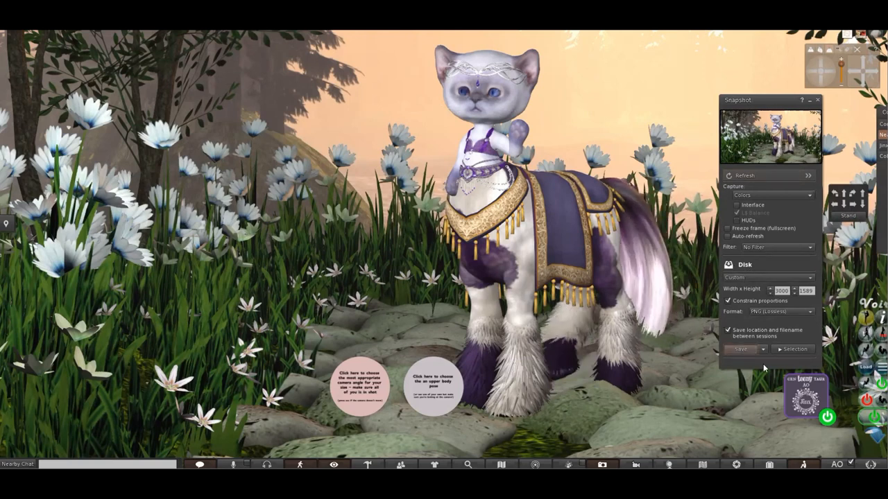
click(739, 349)
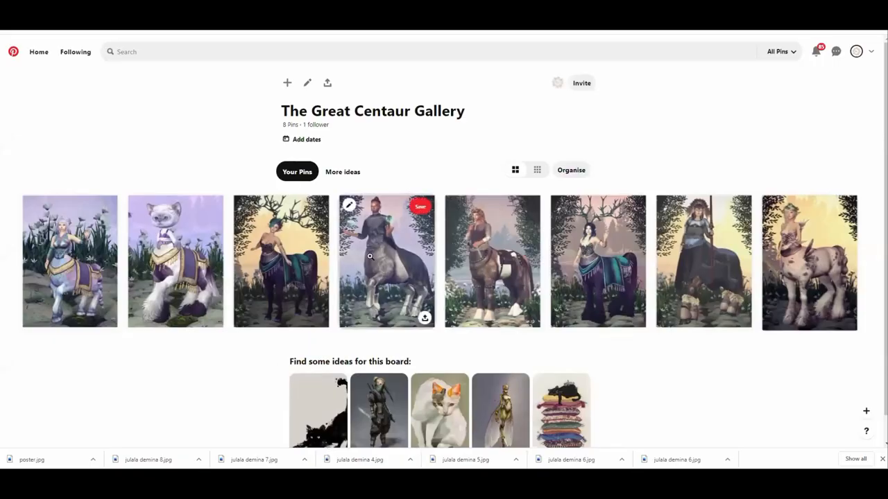
mouse_move(136, 265)
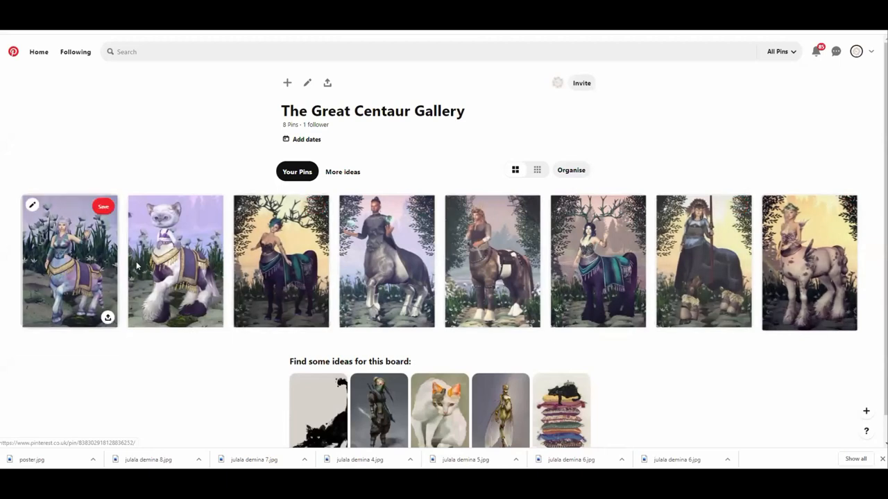
View the spotted centaur pin full-size, then return to The Great Centaur Gallery board.
click(808, 262)
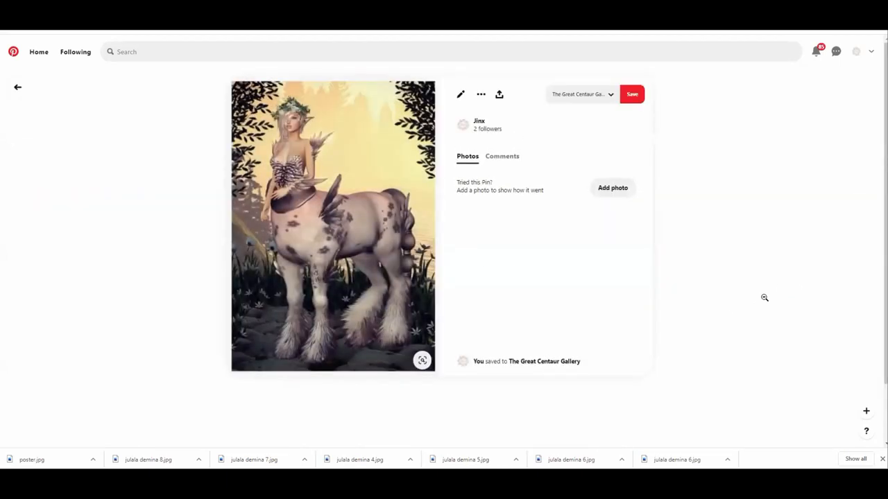
mouse_move(753, 276)
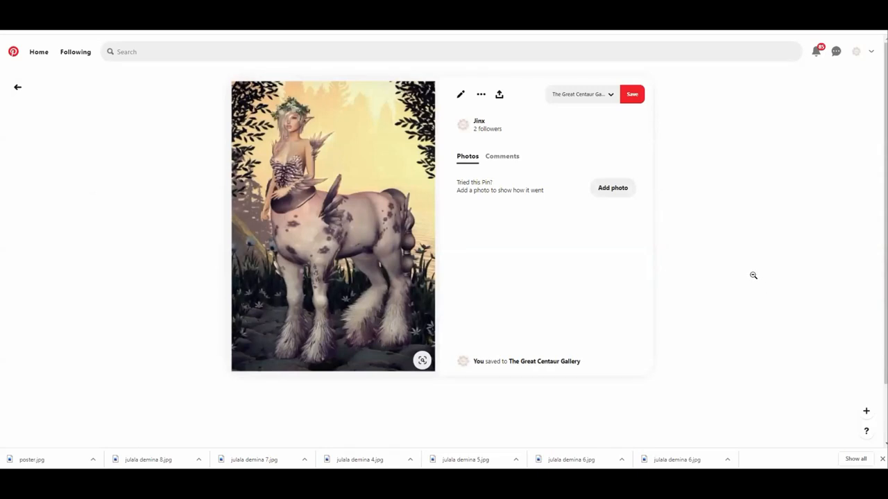
mouse_move(654, 269)
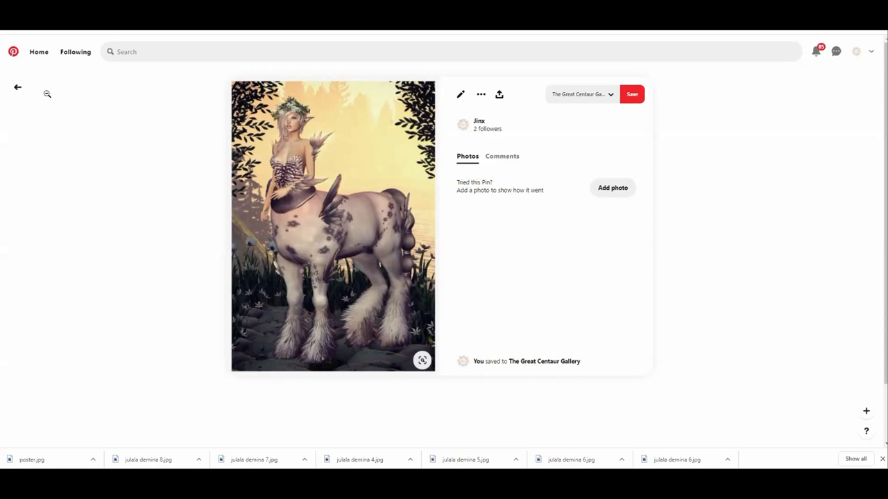
mouse_move(233, 142)
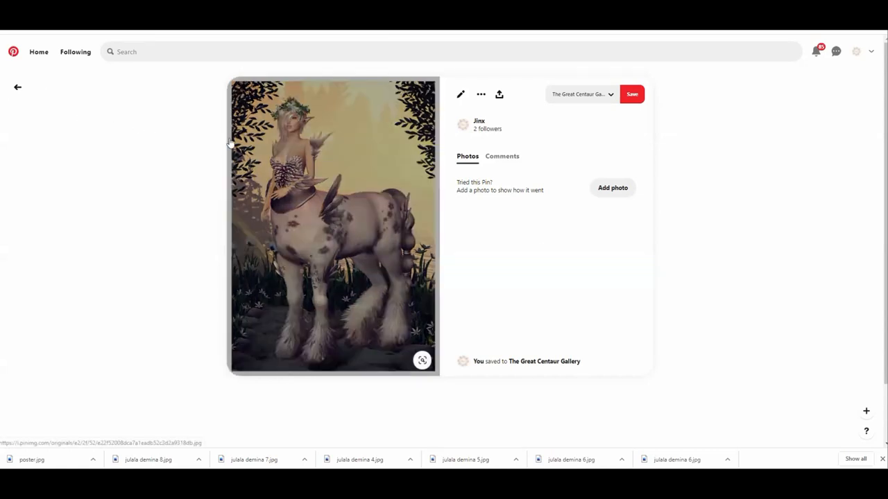
mouse_move(431, 378)
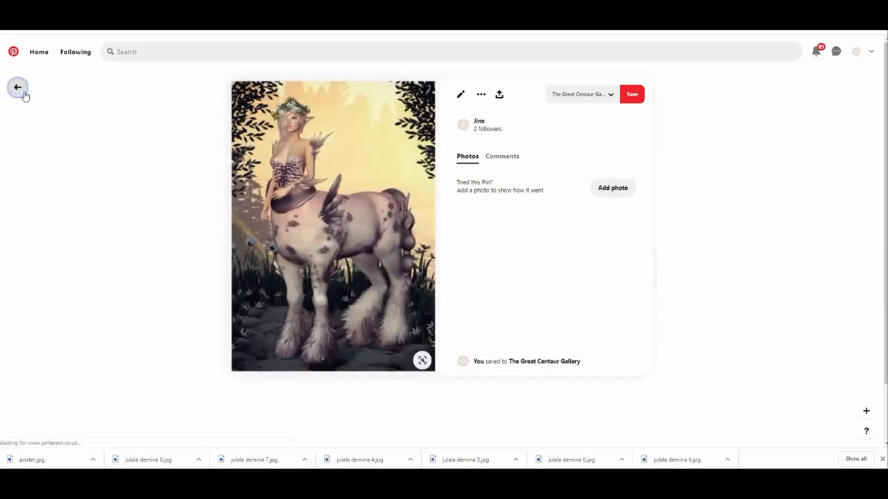
click(18, 87)
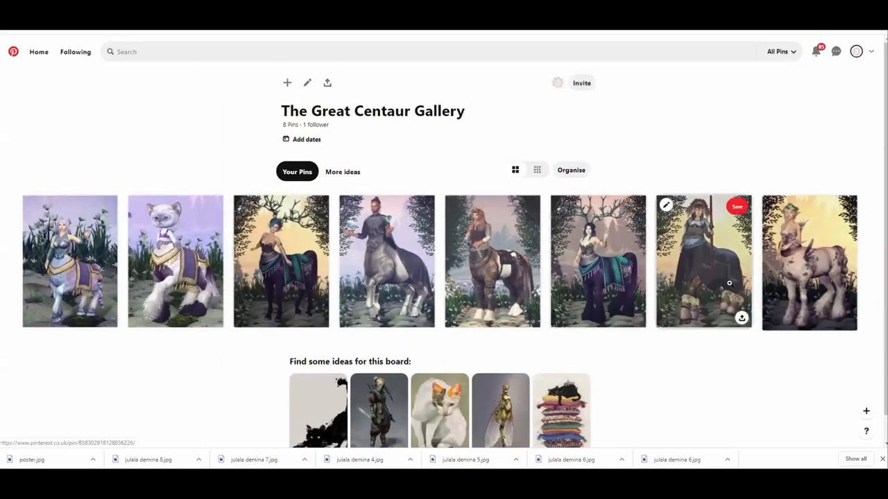
mouse_move(705, 402)
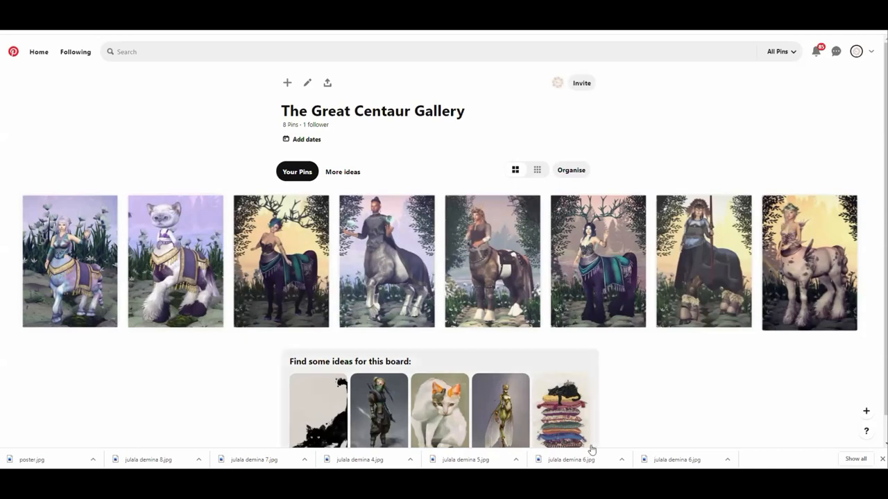
mouse_move(650, 418)
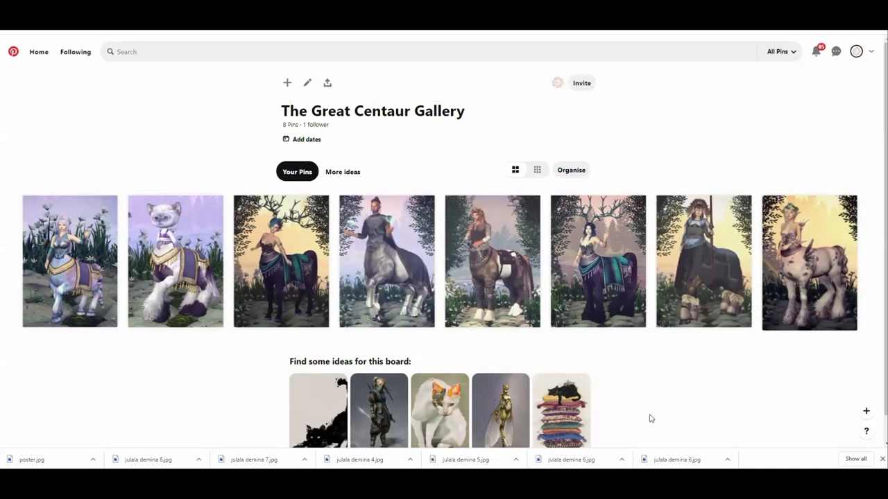
mouse_move(575, 449)
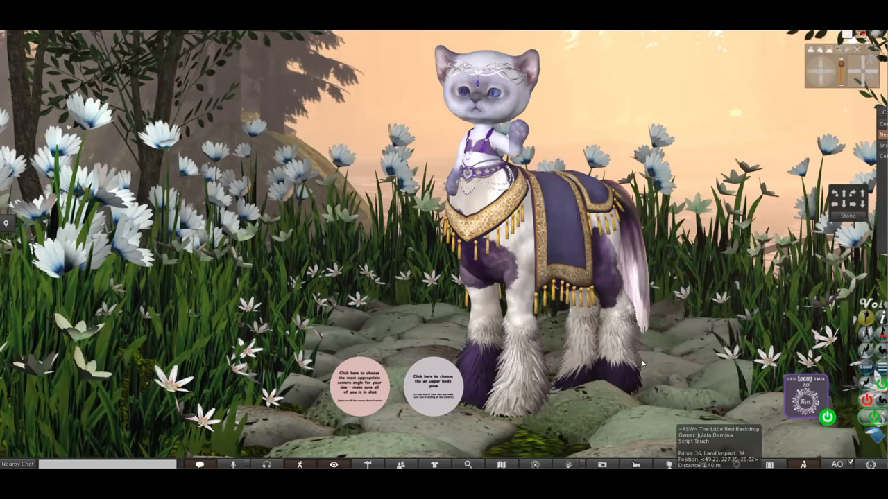
mouse_move(633, 386)
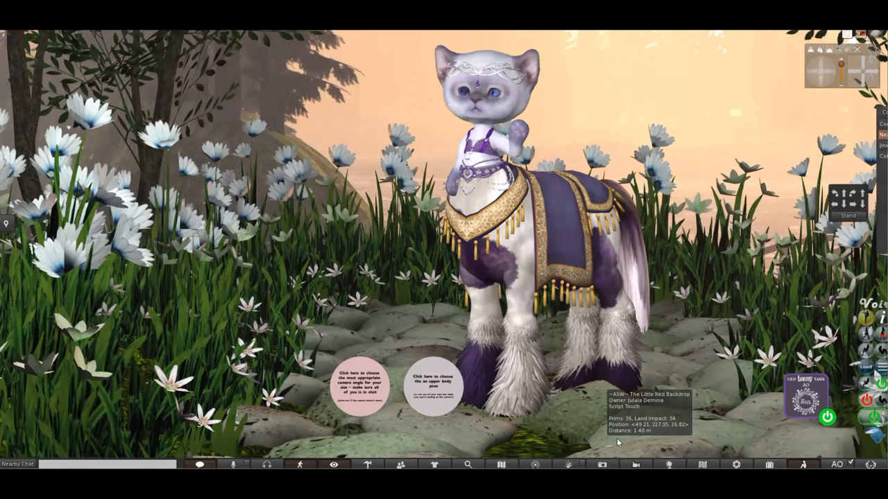
mouse_move(527, 376)
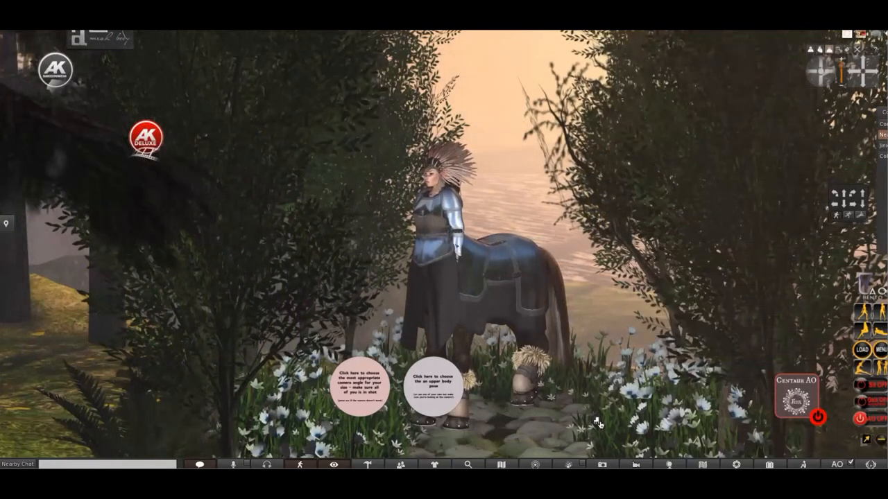
mouse_move(650, 219)
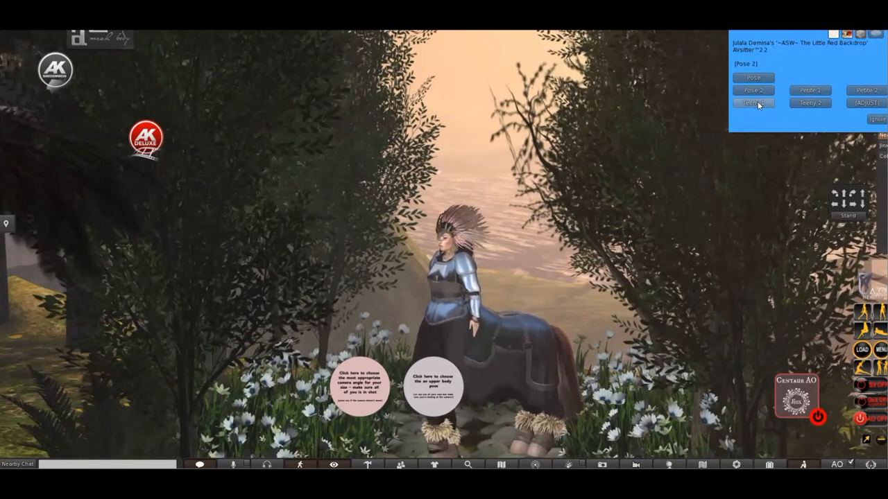
Try the backdrop's Teeny and Petite variants, then settle on Pose 2 with its camera angle.
click(809, 91)
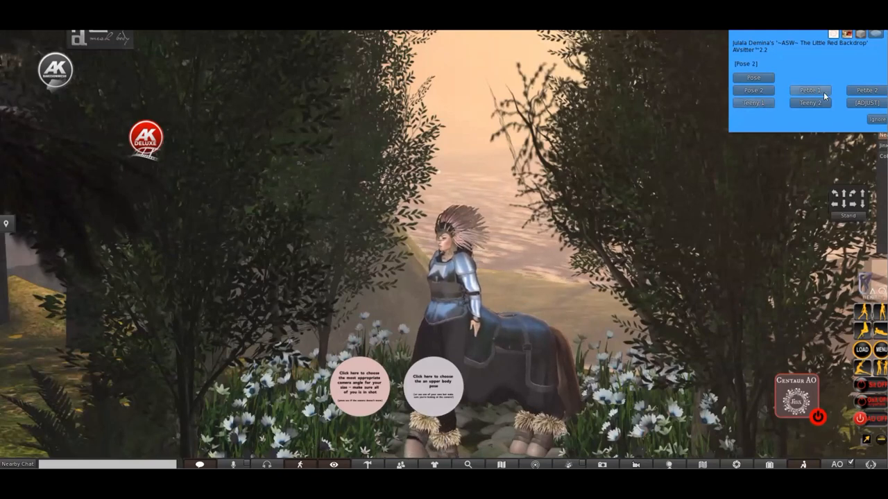
click(809, 90)
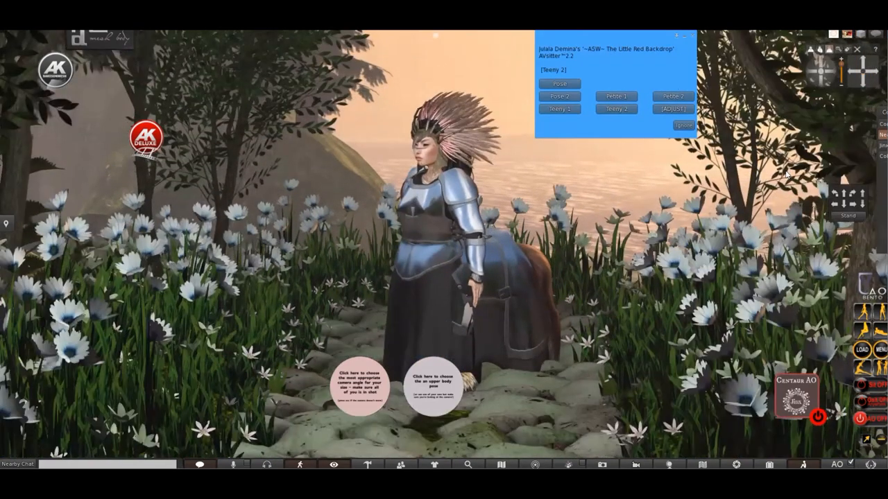
click(560, 96)
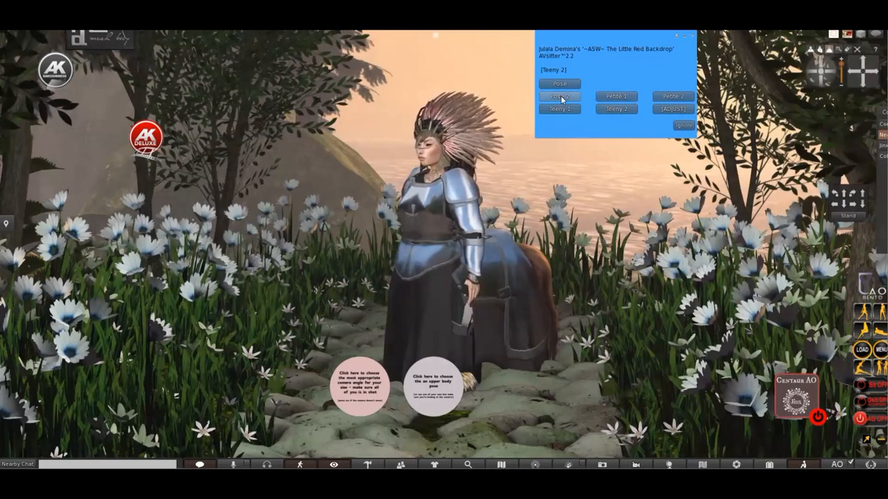
click(560, 96)
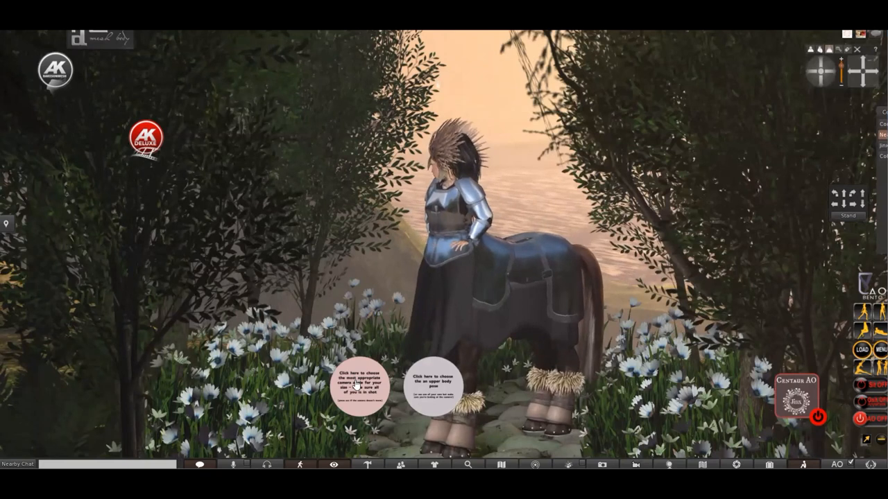
click(357, 381)
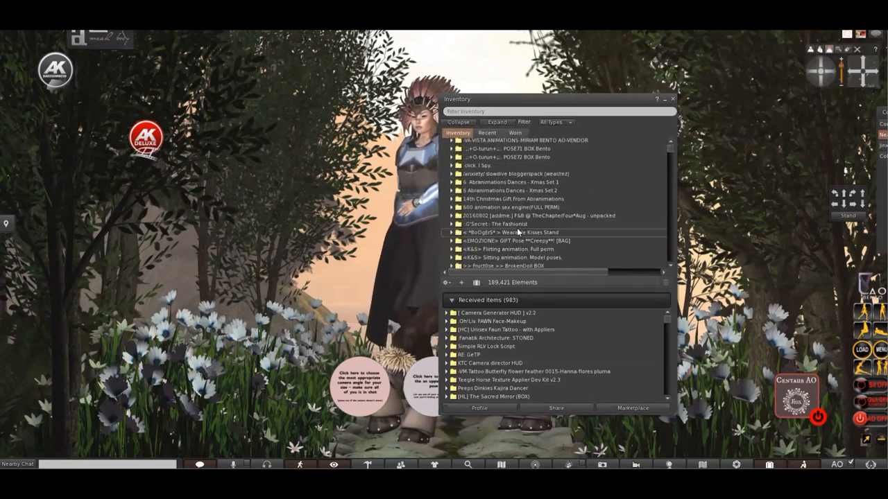
Open the Le Poppycock poses folder and play the Cry Baby animation inworld.
scroll(down, 3)
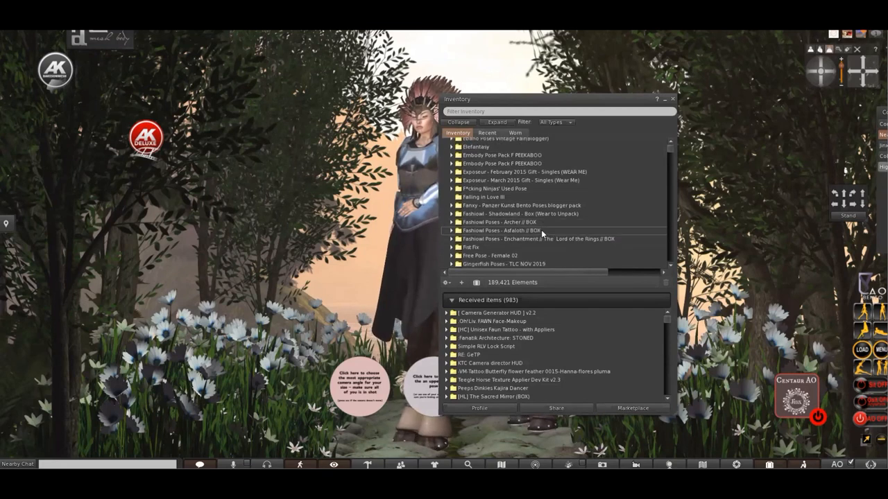
scroll(down, 3)
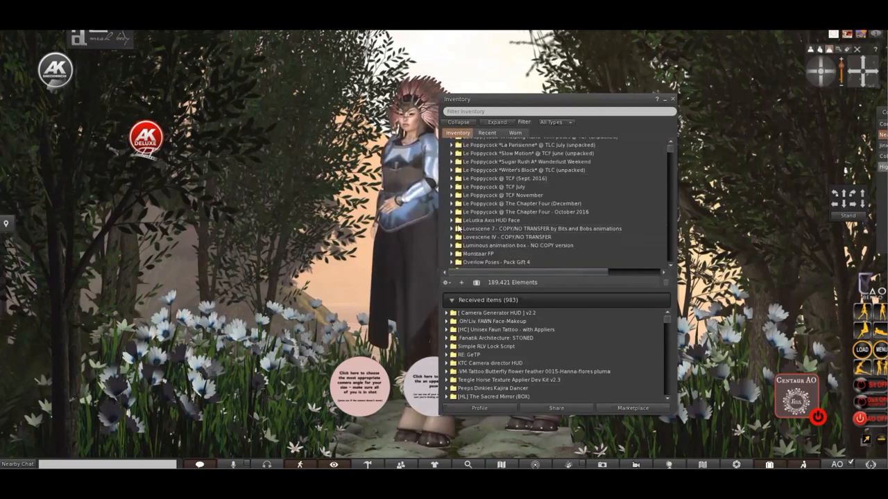
click(452, 187)
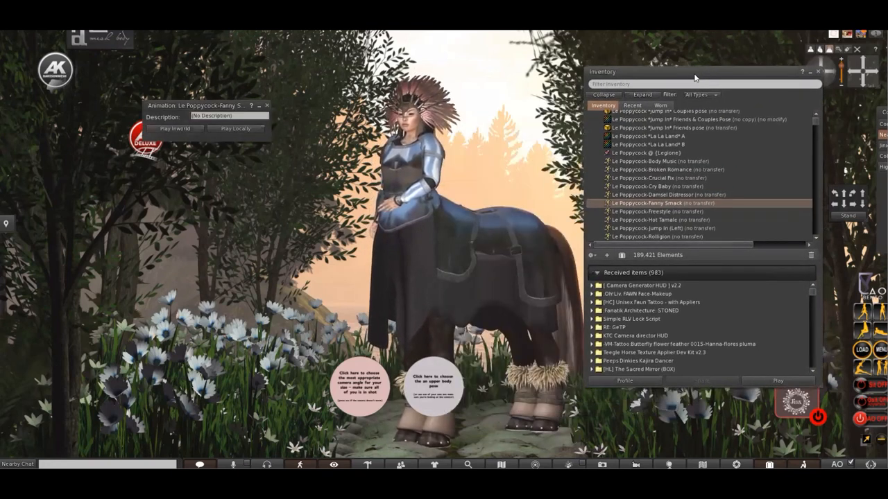
click(174, 128)
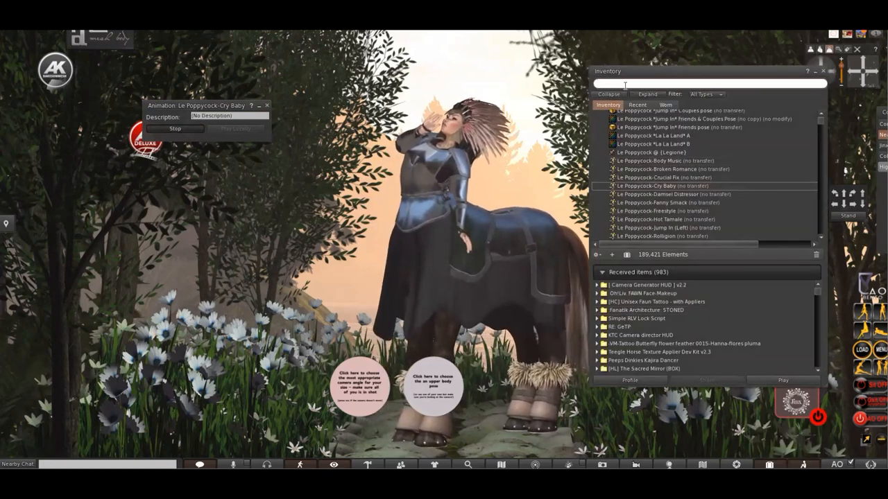
Find 'axi' in inventory, wear the LeLutka Axis HUD Face, and reopen the inventory.
text(axis)
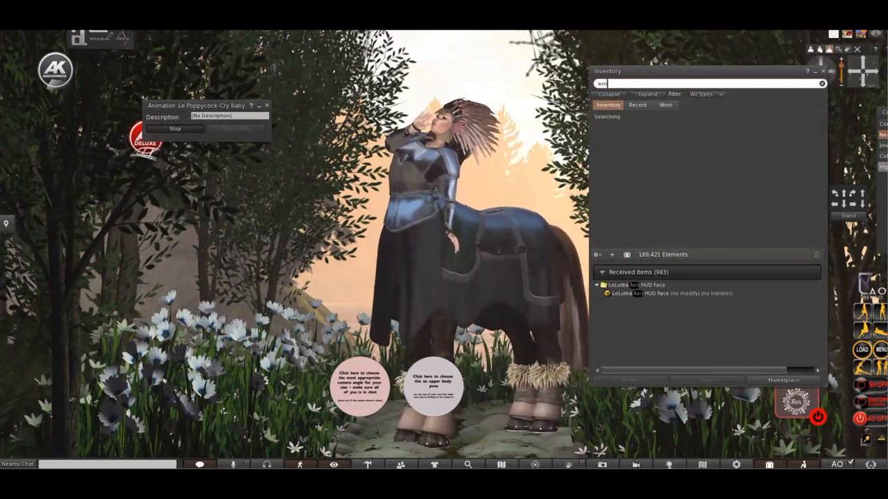
right_click(666, 147)
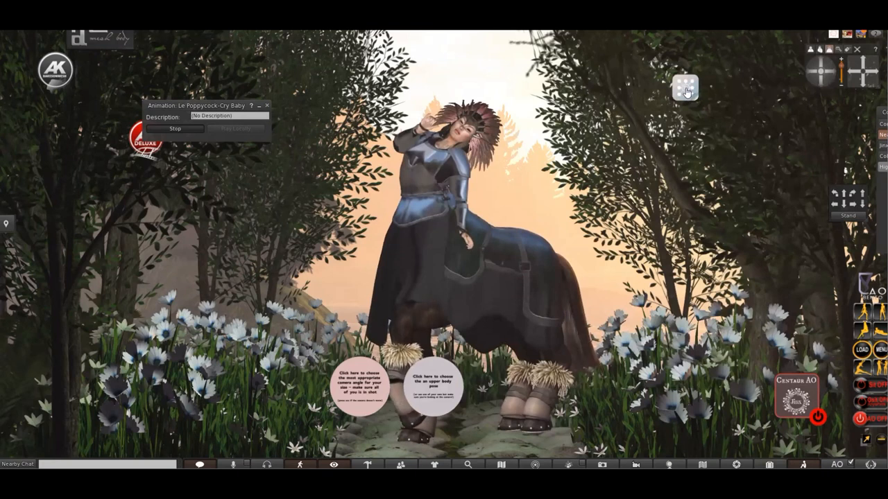
click(685, 88)
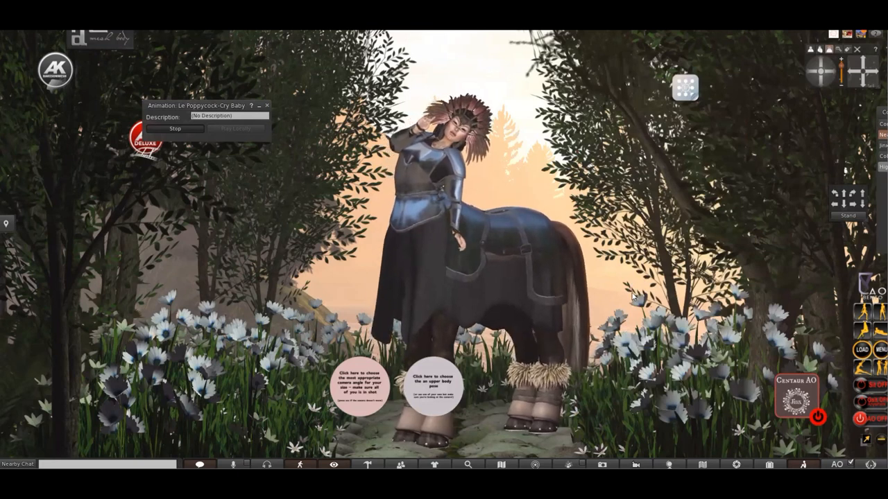
mouse_move(618, 307)
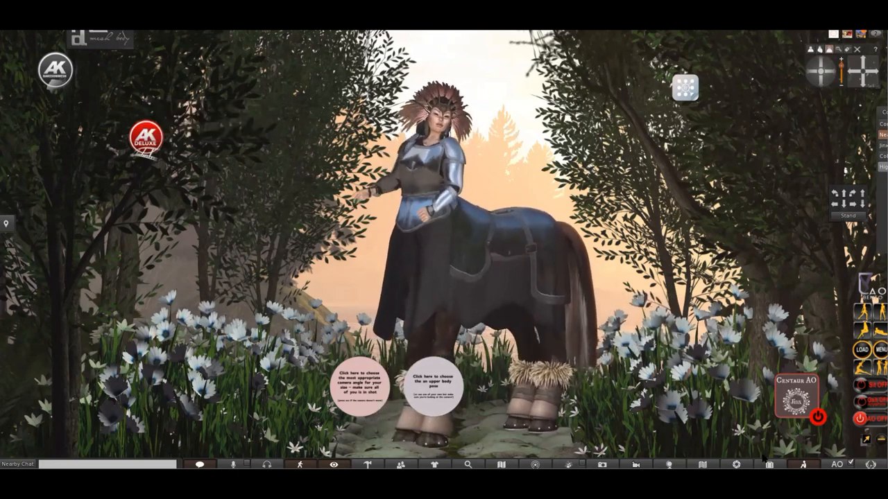
click(768, 464)
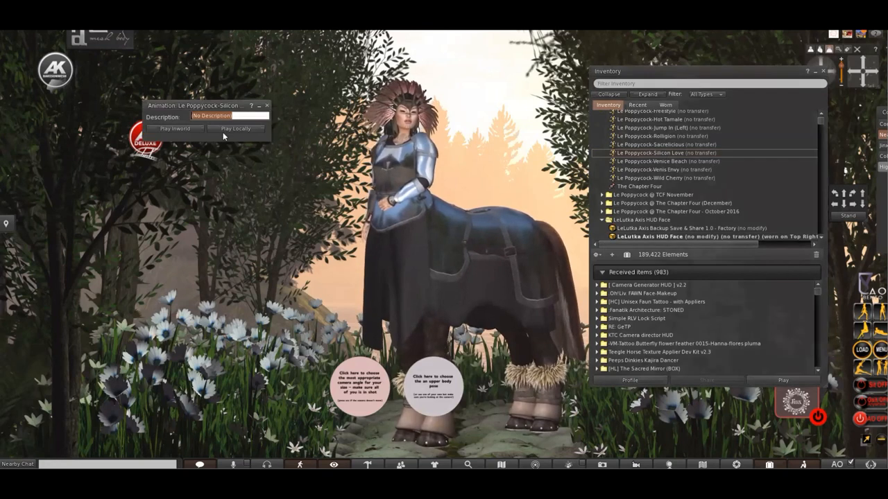
Preview Silicon Love and Wild Cherry, play Freestyle inworld, and expand the LeLutka HUD.
click(176, 129)
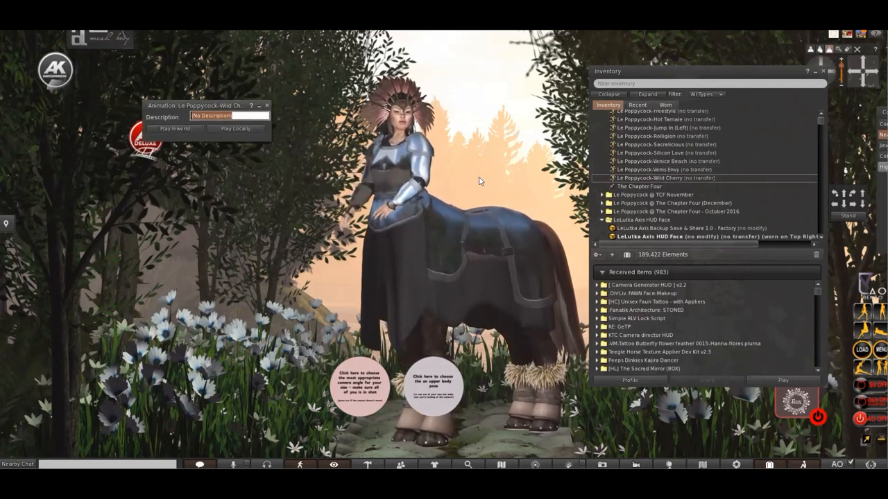
click(175, 128)
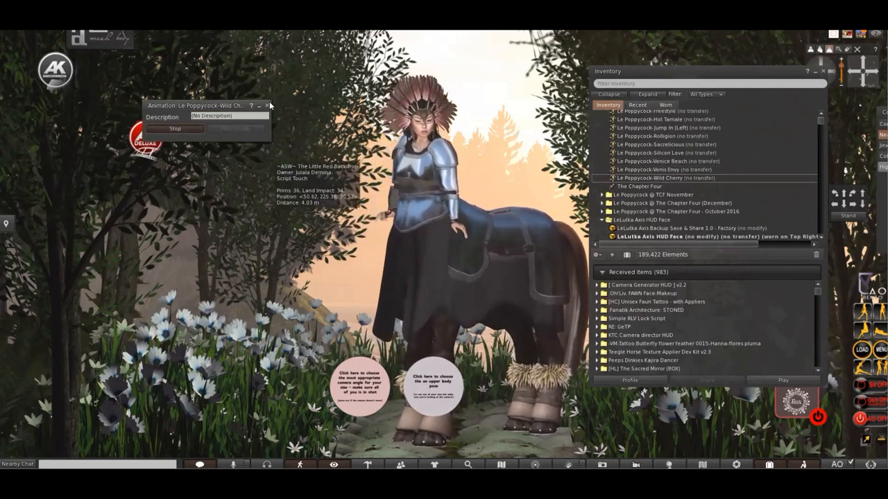
double_click(645, 111)
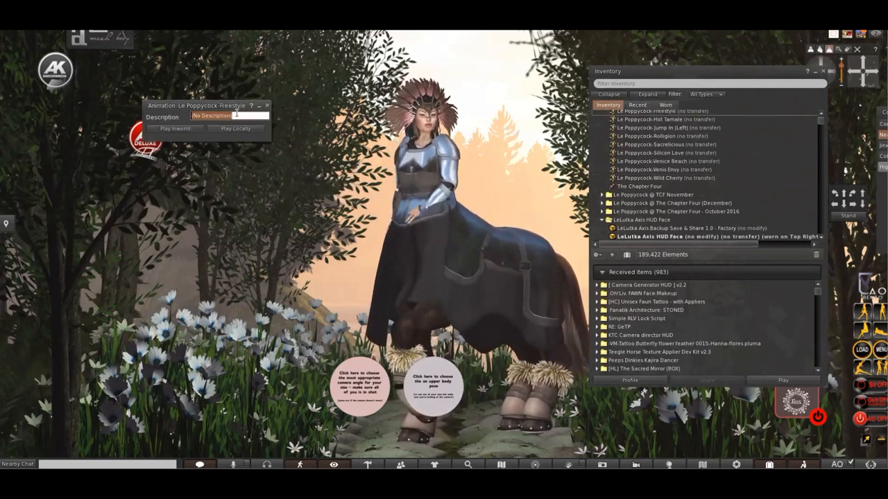
click(175, 128)
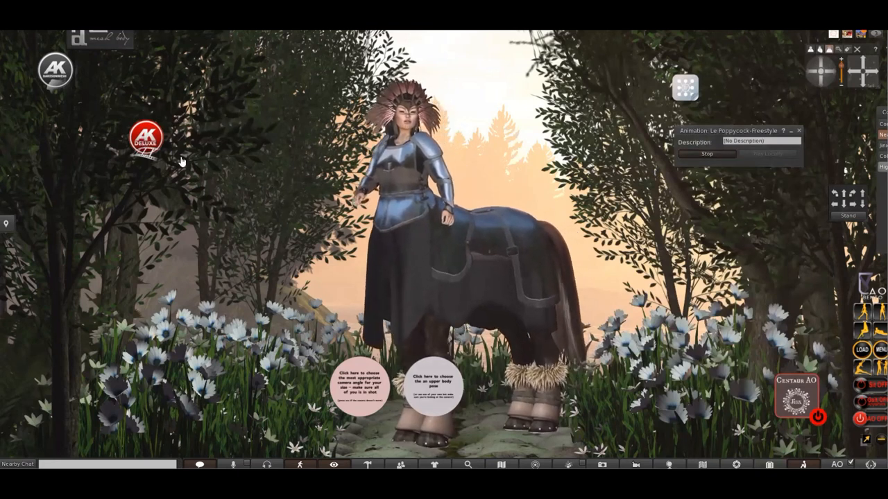
click(146, 135)
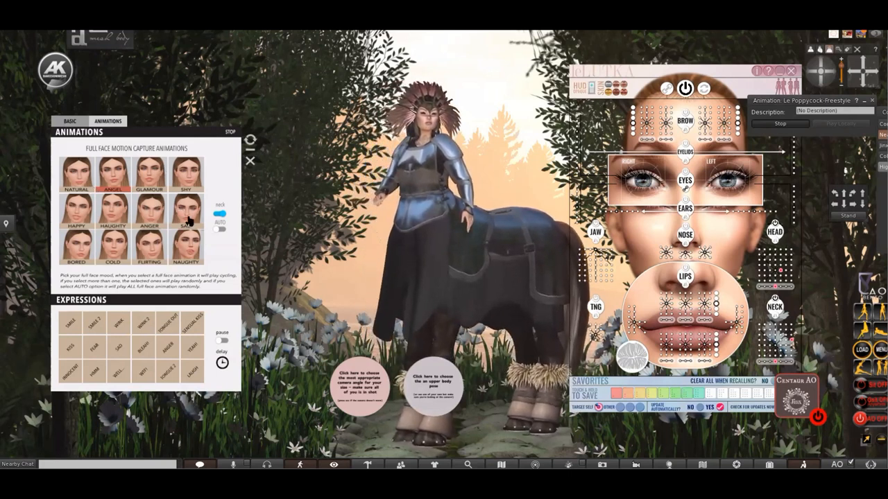
Apply the Anger full-face animation from the LeLutka HUD grid.
click(148, 210)
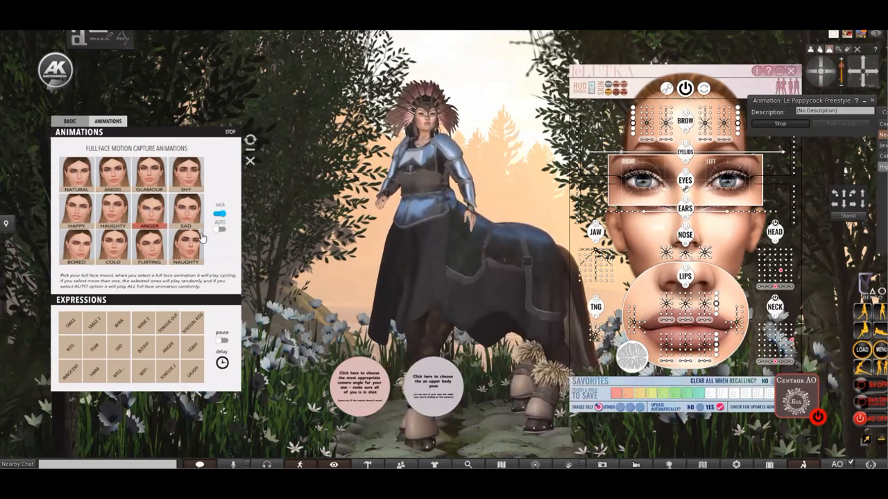
mouse_move(387, 268)
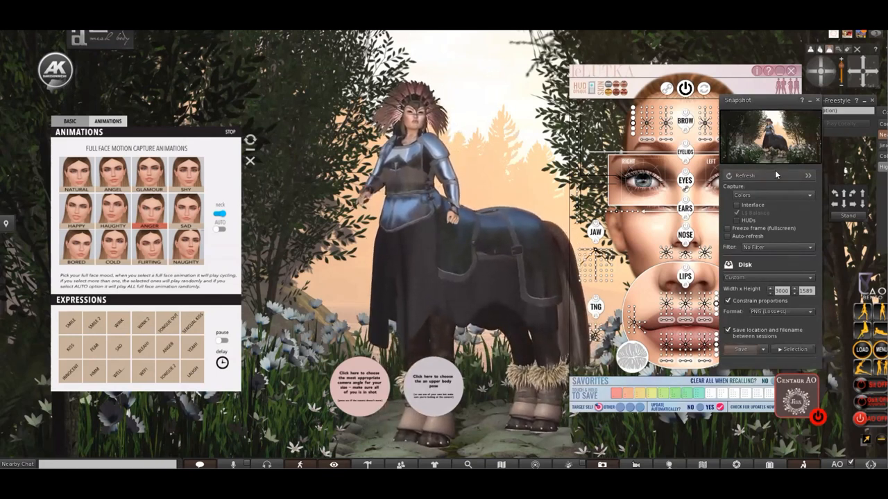
Refresh the preview in Firestorm's Snapshot floater.
click(742, 349)
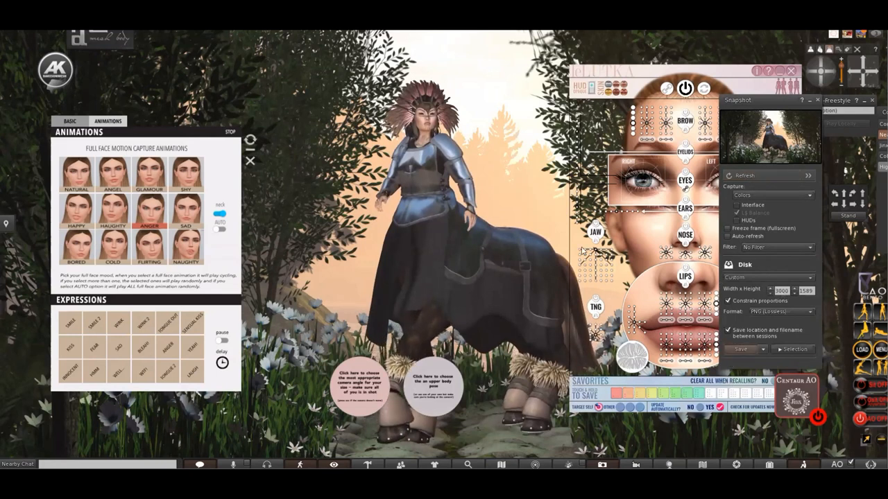
click(740, 349)
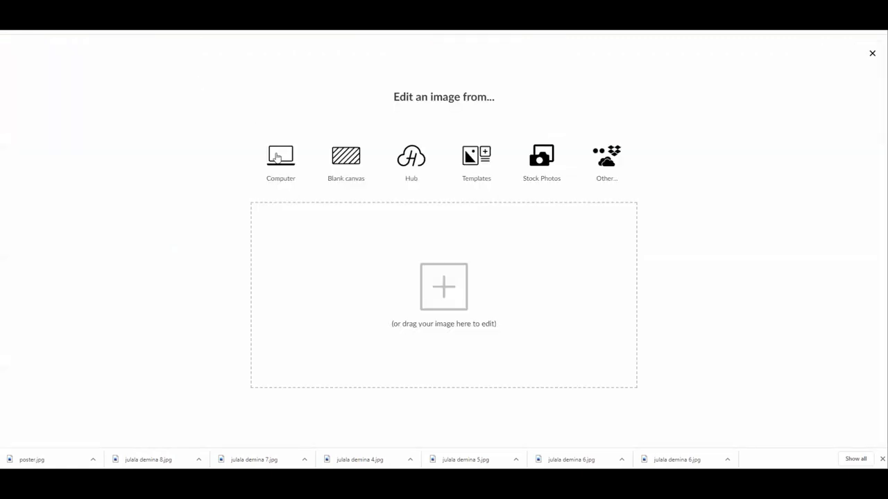
Open Snapshot_1879.png from the snapshots folder and create it as an editable image.
click(280, 163)
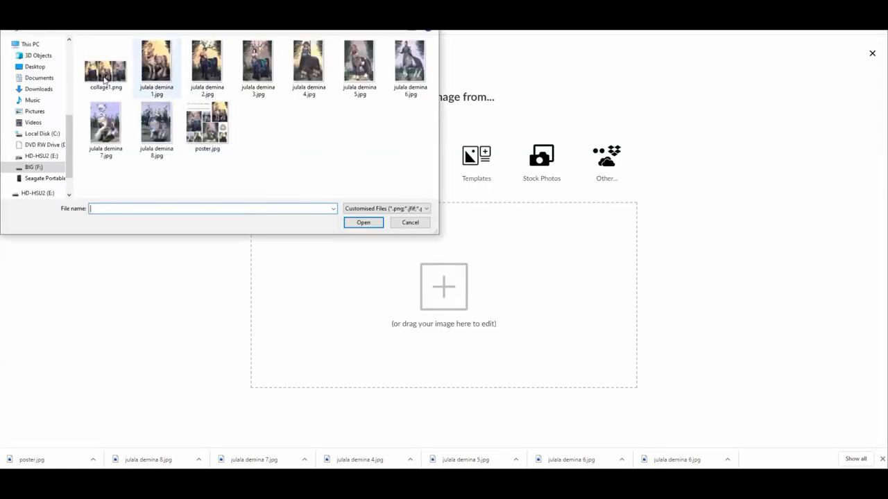
scroll(up, 3)
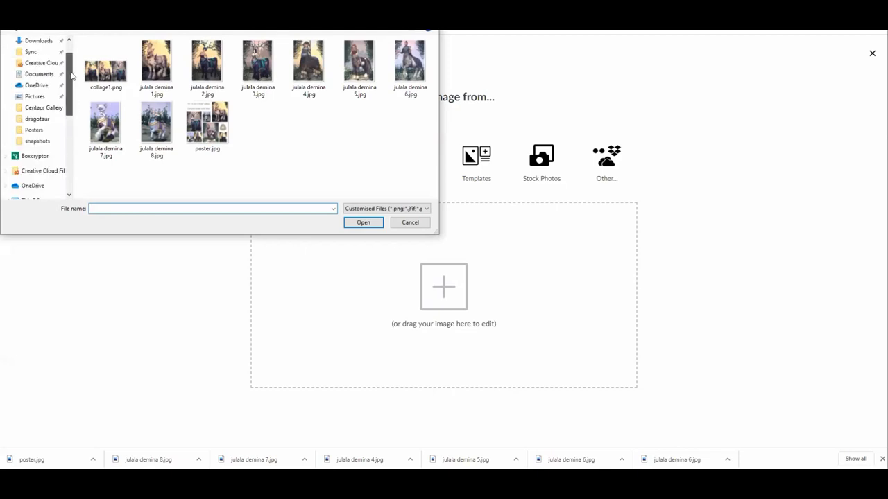
click(37, 141)
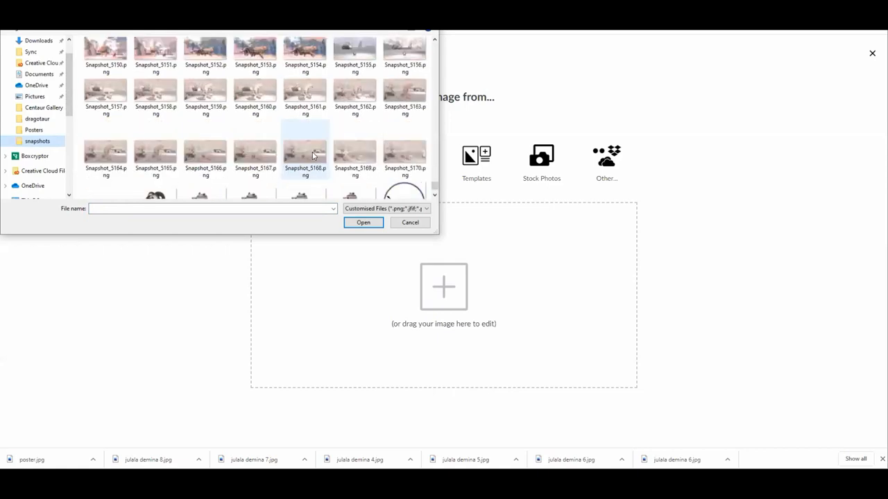
scroll(up, 3)
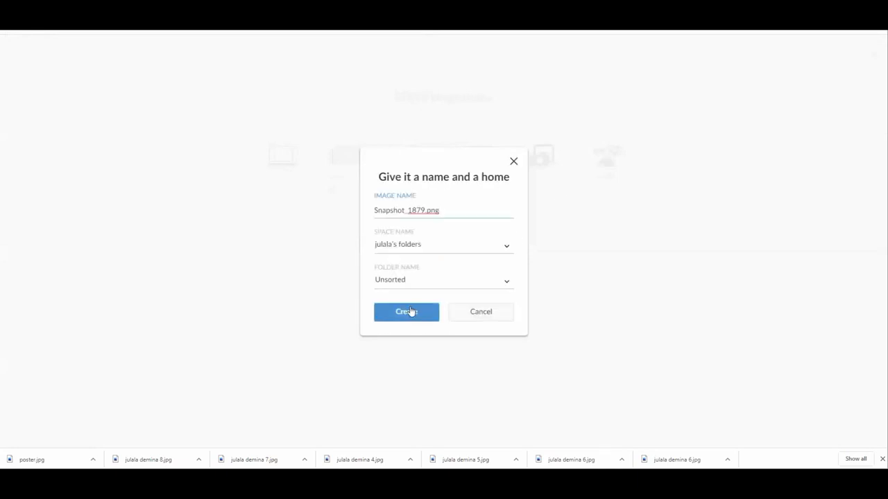
click(406, 312)
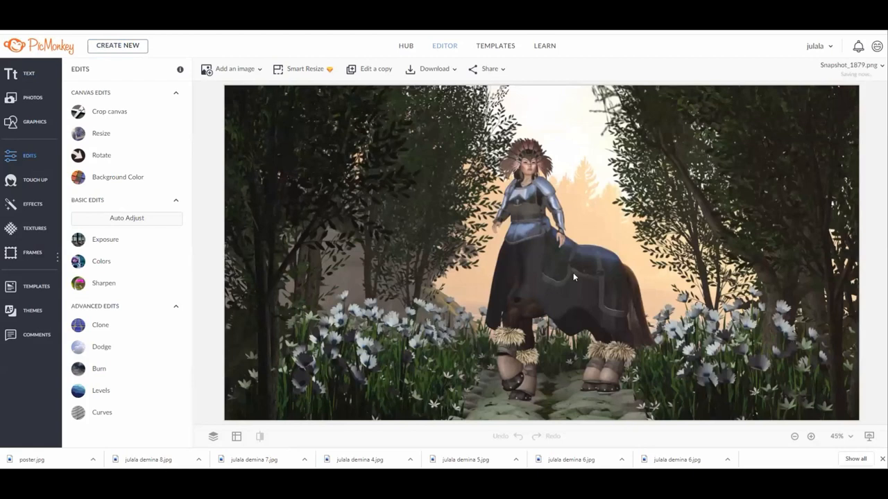
mouse_move(562, 320)
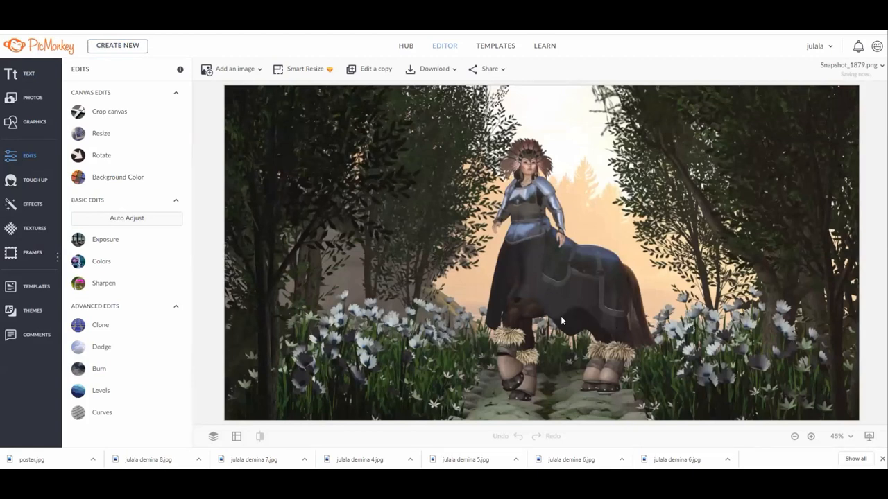
mouse_move(416, 350)
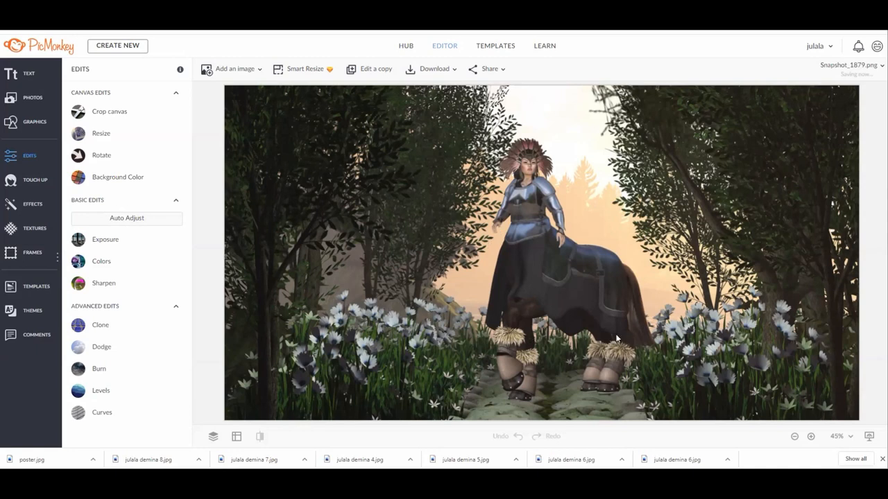
mouse_move(177, 240)
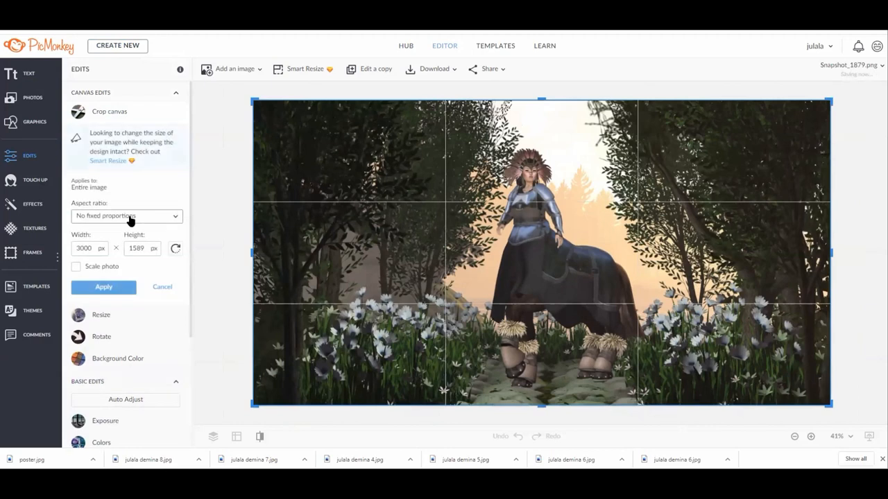
Crop the snapshot to a 5 x 7 in portrait around the centaur (995×1393 px).
click(126, 215)
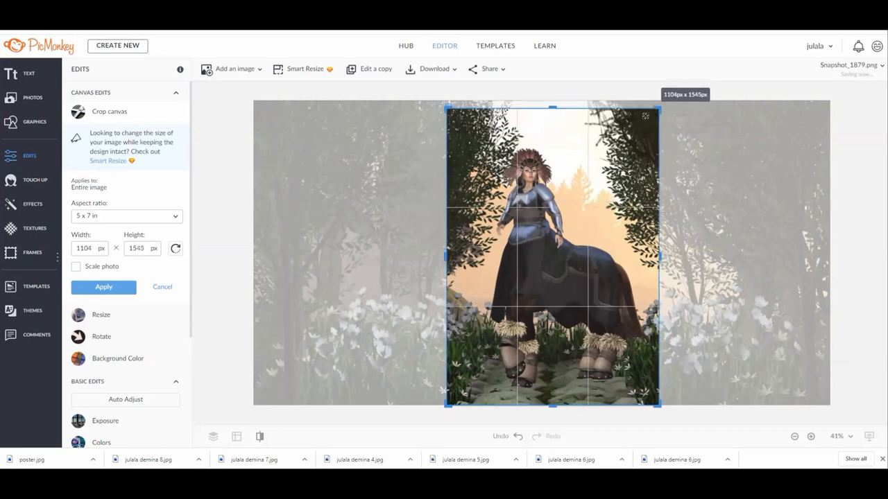
drag(656, 111, 667, 132)
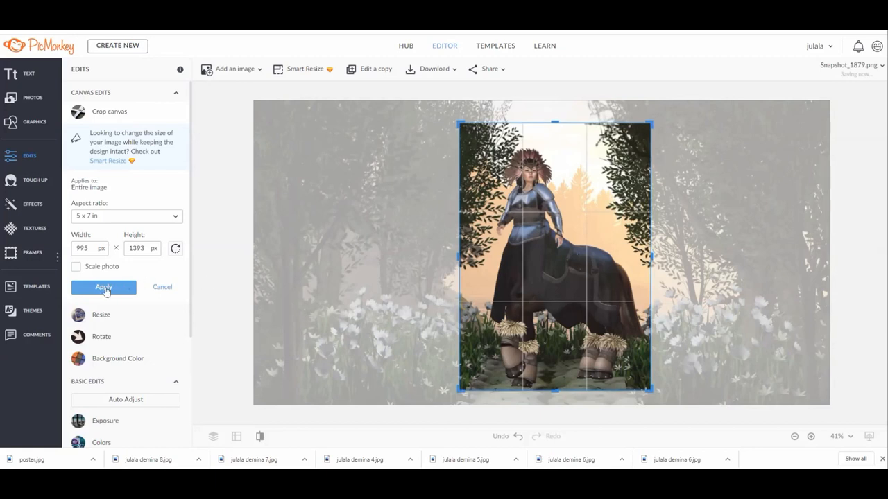
click(103, 287)
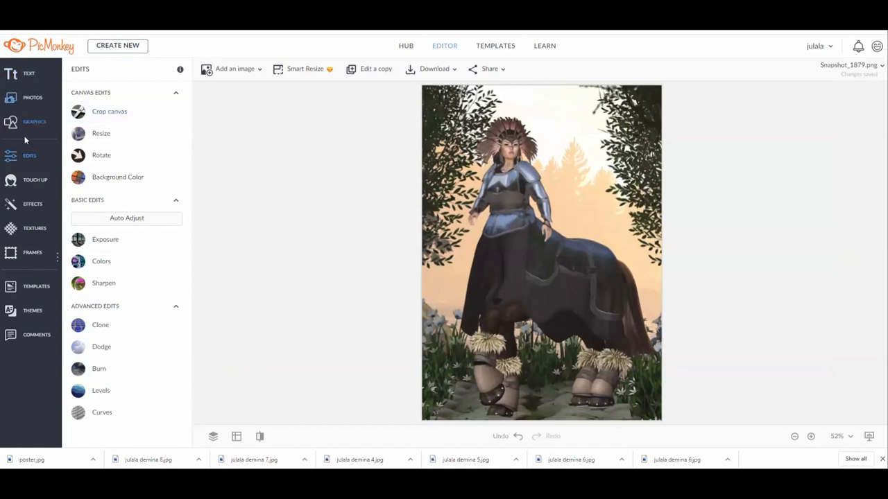
mouse_move(108, 239)
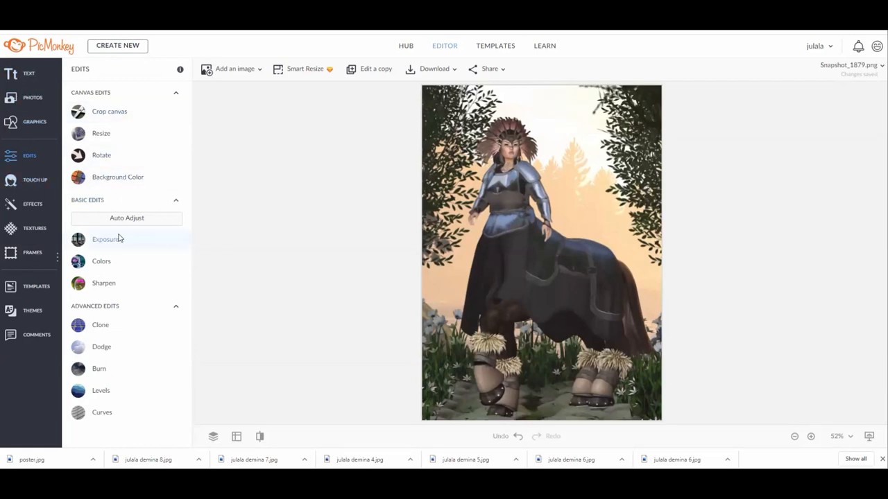
Apply an exposure adjustment of 13% brightness and 14% contrast to the portrait.
click(106, 239)
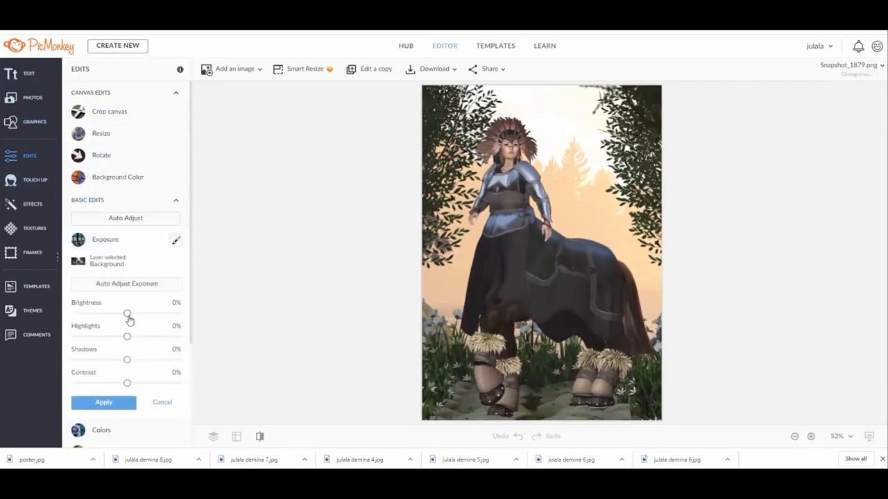
drag(127, 313, 135, 314)
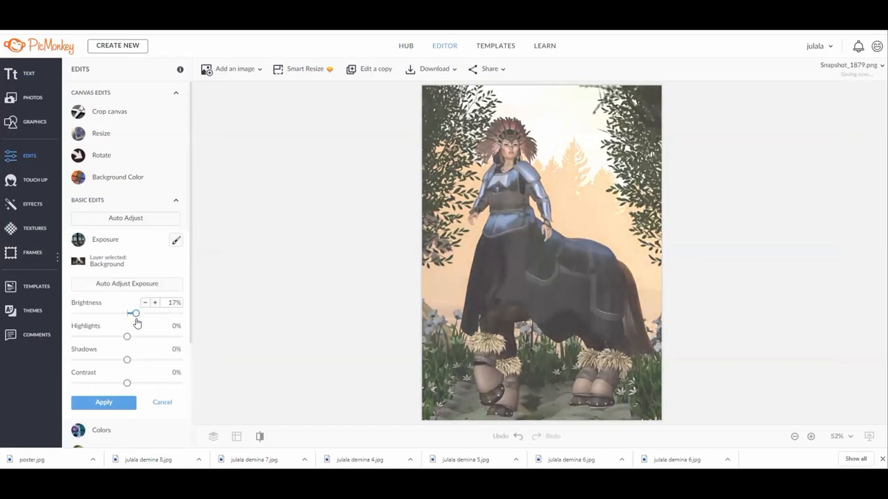
drag(127, 382, 136, 383)
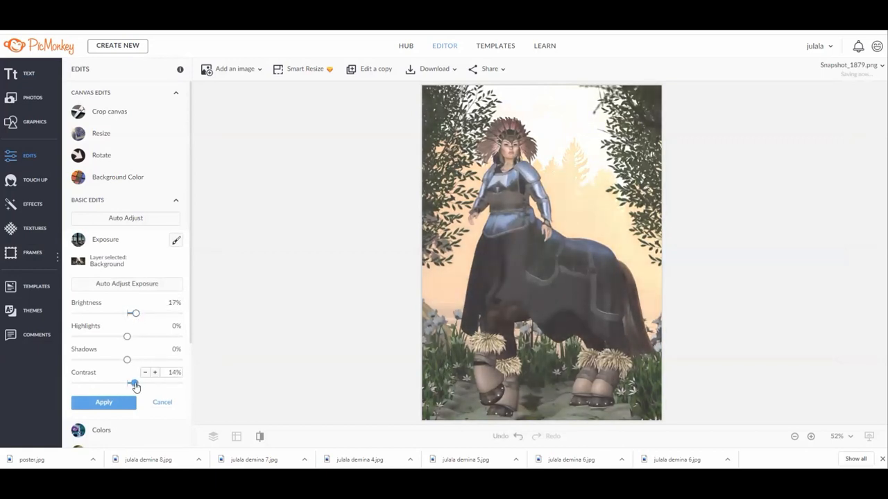
drag(136, 313, 133, 312)
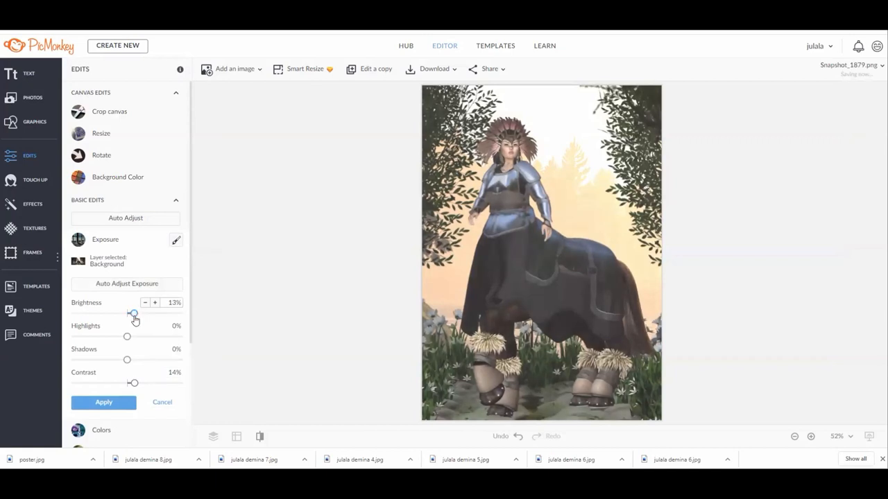
click(162, 403)
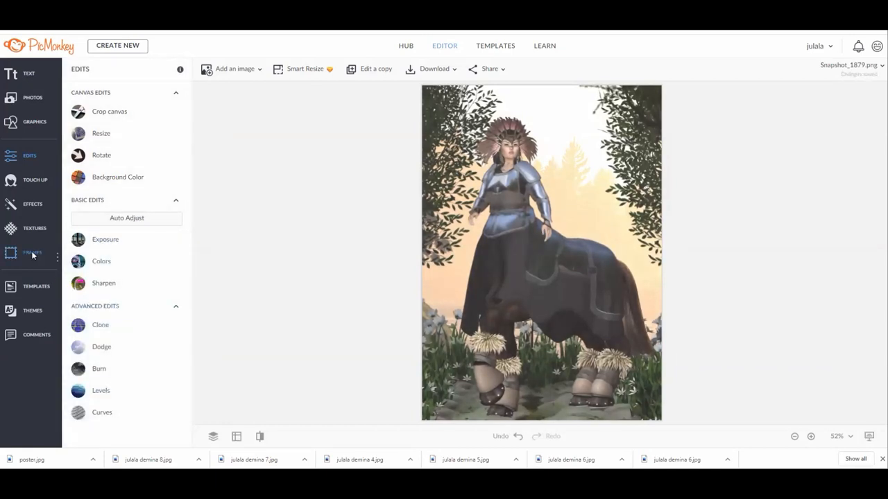
Add a Simple Edge white frame with a thin inner border (about 17), then start the JPG download.
click(32, 251)
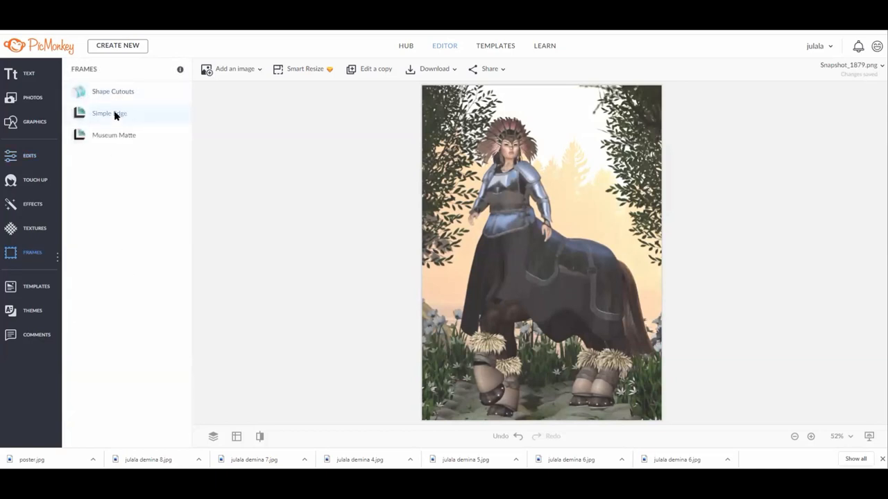
click(109, 113)
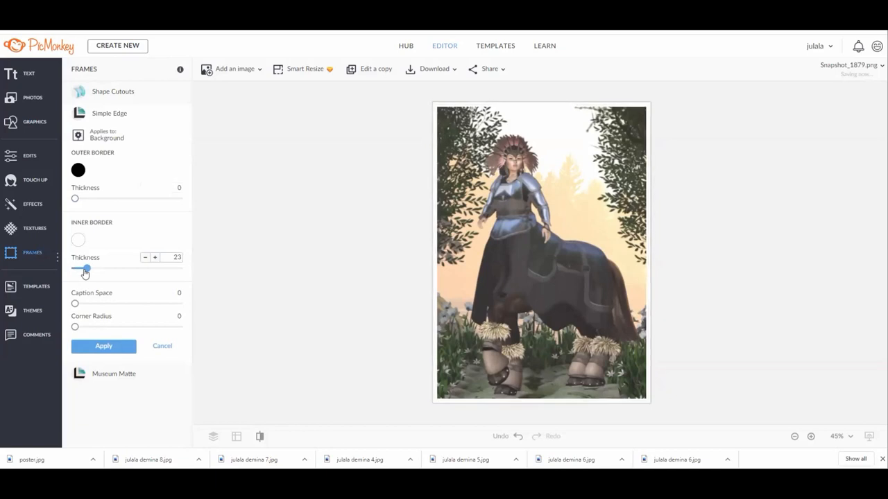
drag(86, 269, 81, 269)
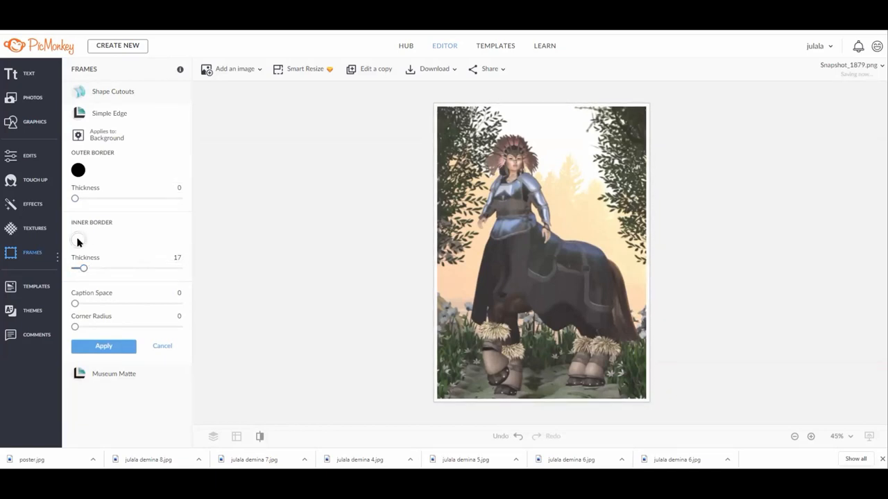
click(162, 346)
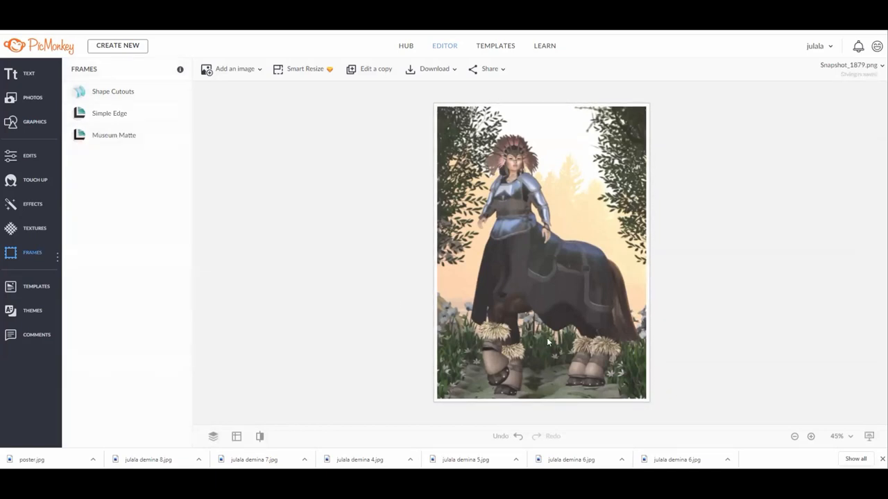
click(429, 69)
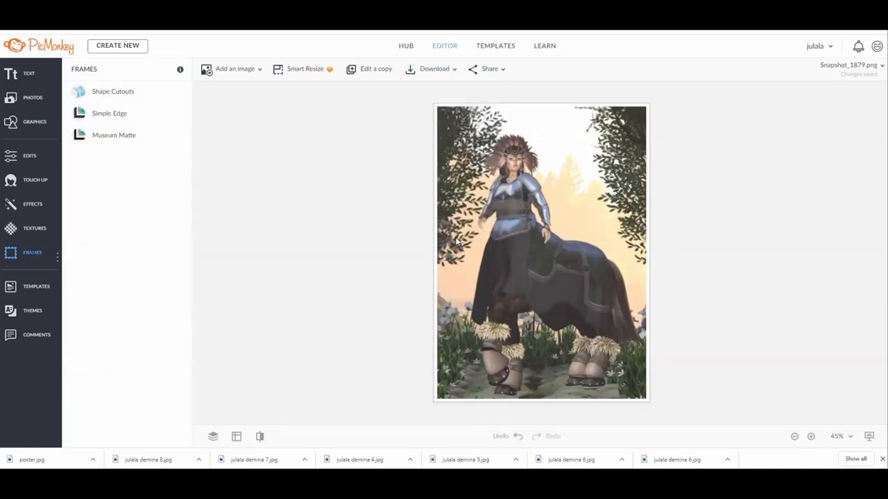
click(430, 69)
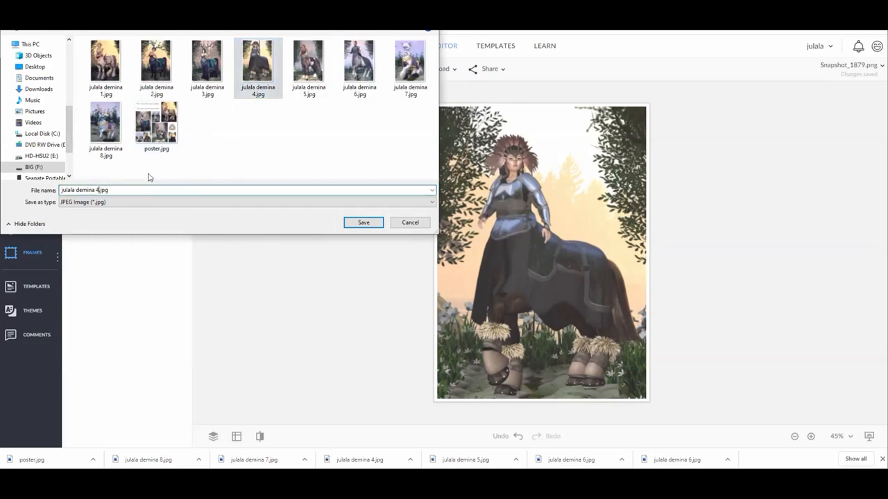
Save the framed centaur picture to the computer as a JPEG image.
click(363, 222)
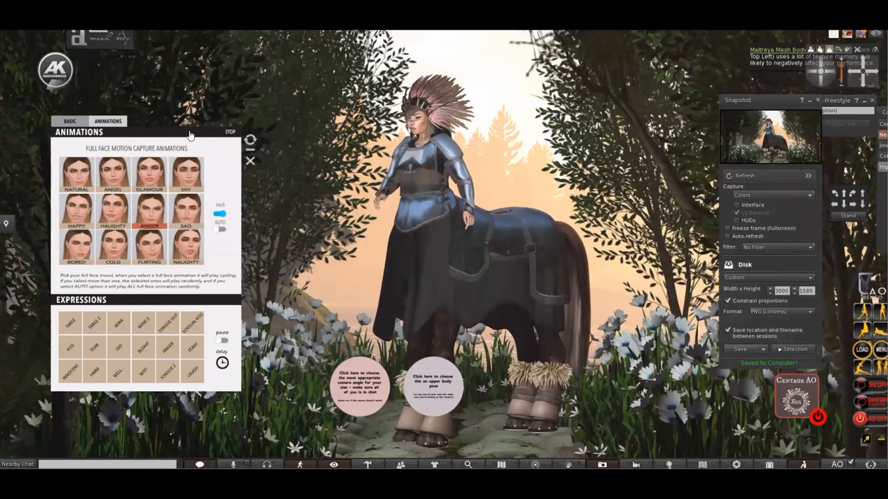
Close the LeLutka facial animations HUD.
click(249, 160)
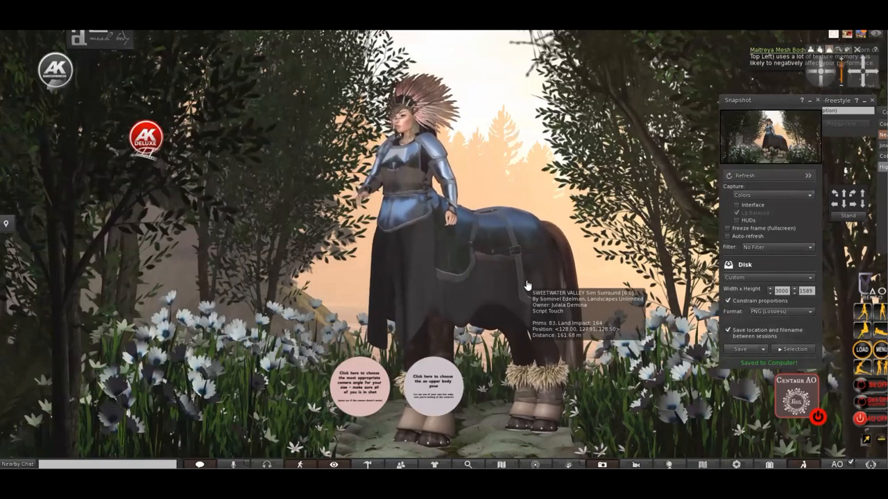
mouse_move(817, 102)
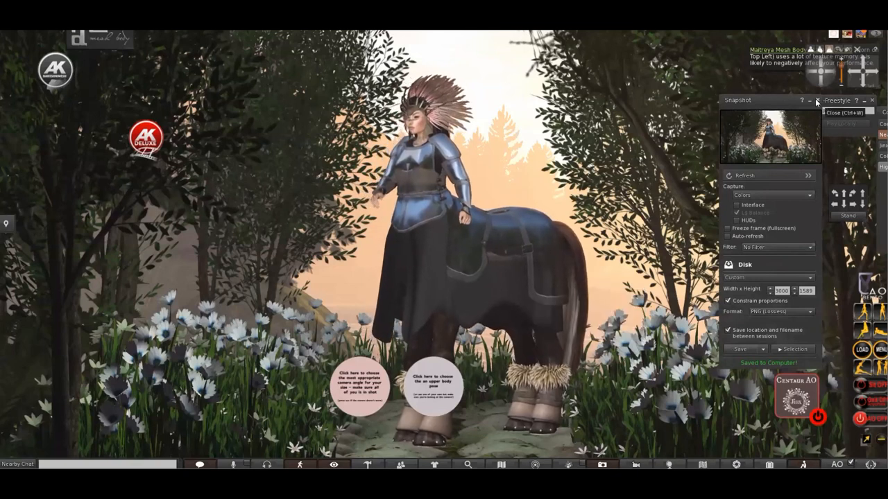